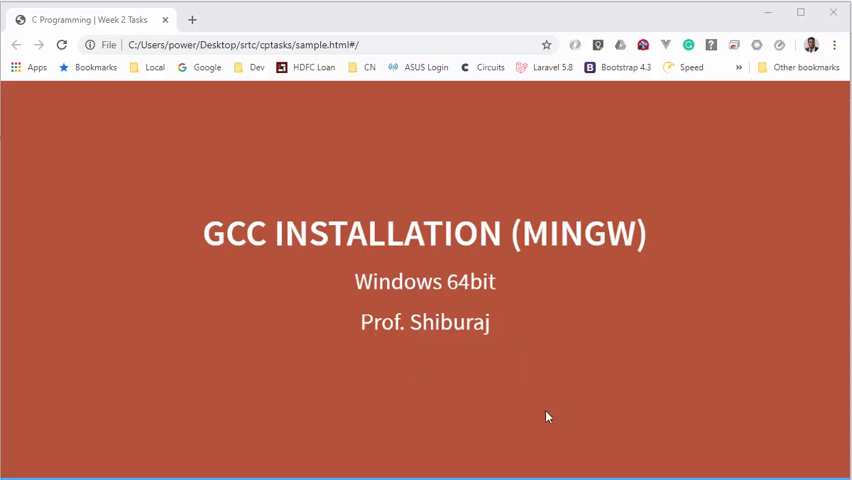
{"action": "mouse_move", "coordinate": [204, 236]}
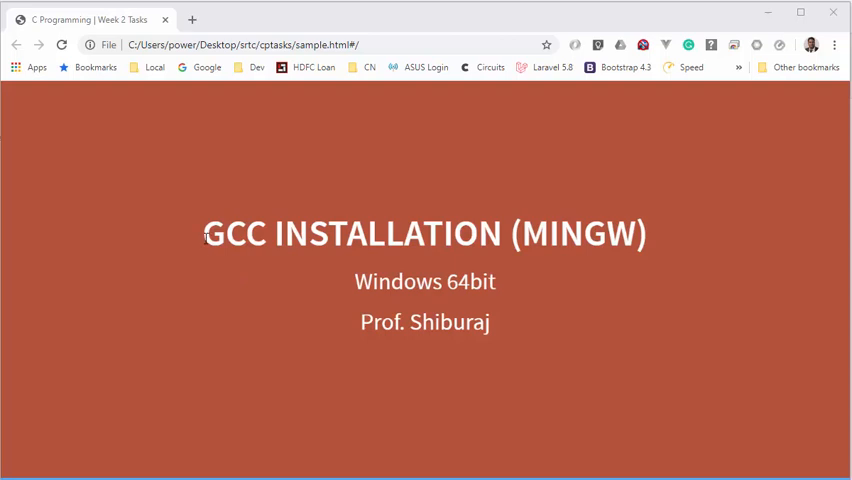
{"action": "mouse_move", "coordinate": [314, 280]}
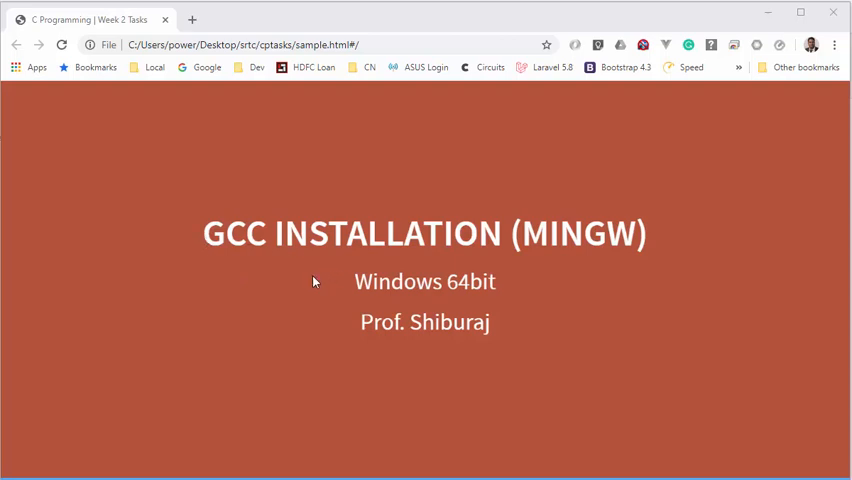
{"action": "mouse_move", "coordinate": [446, 290]}
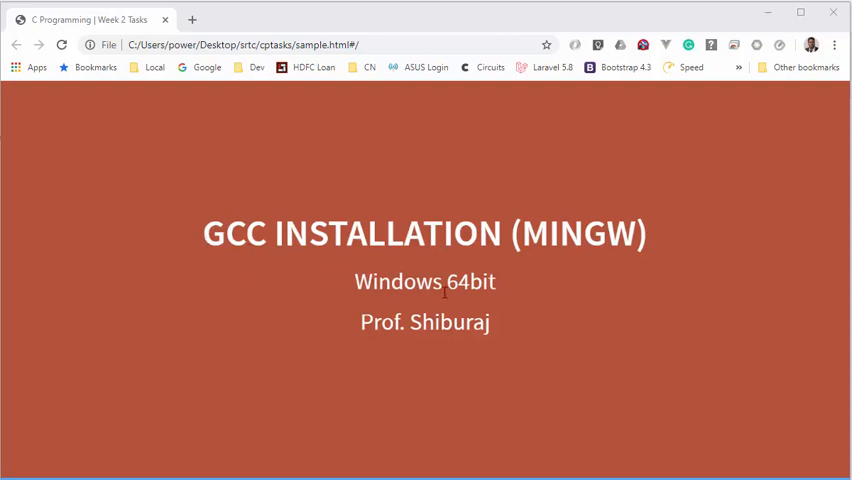
{"action": "mouse_move", "coordinate": [540, 236]}
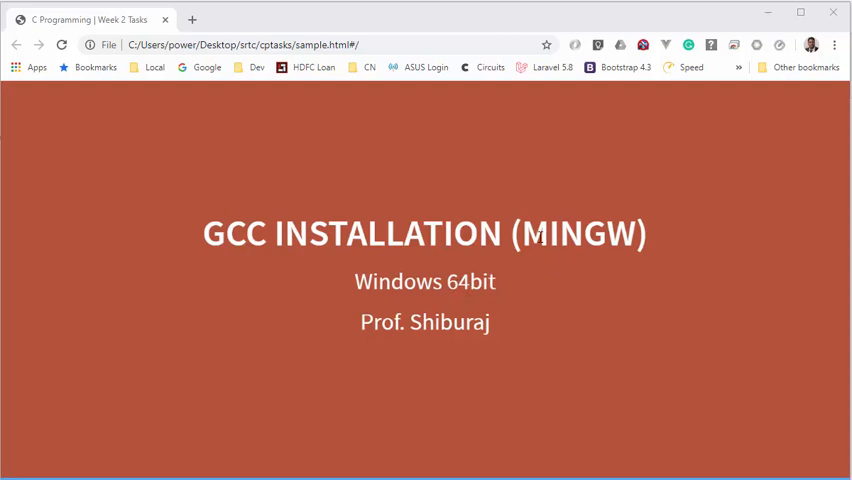
{"action": "mouse_move", "coordinate": [670, 296]}
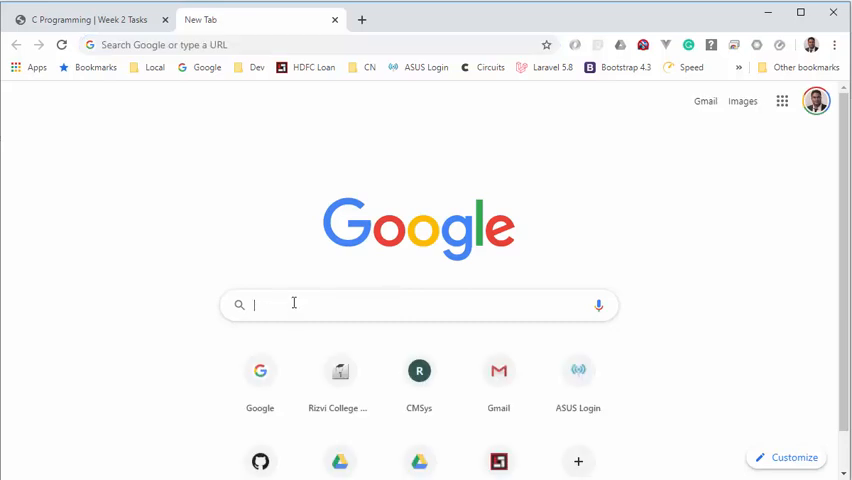
- Search Google for 'mingw installer' and open the MinGW SourceForge project page
{"action": "type", "text": "mingw installer"}
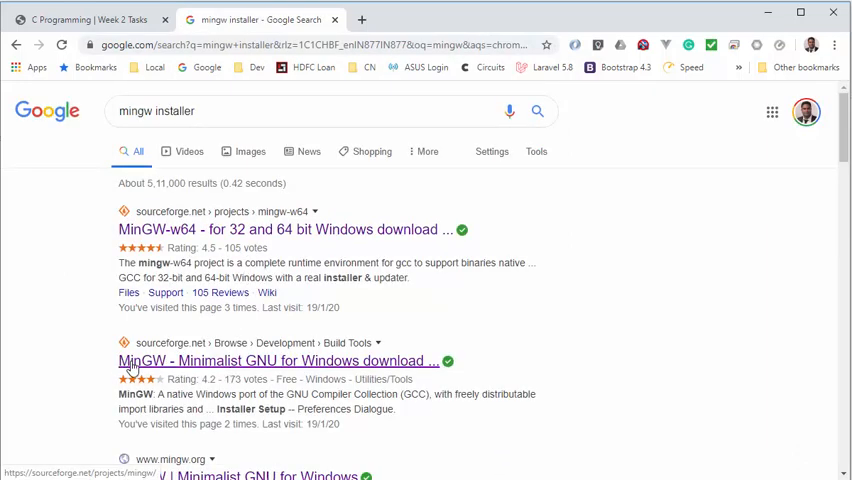
{"action": "mouse_move", "coordinate": [258, 370]}
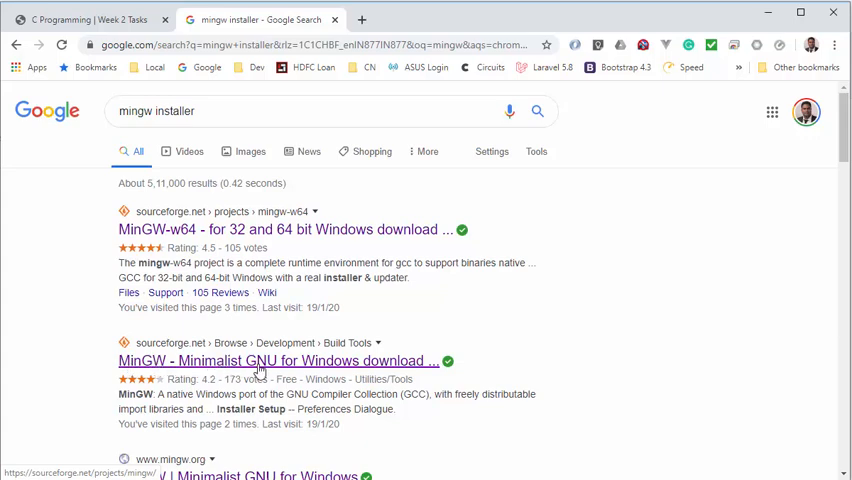
{"action": "left_click", "coordinate": [276, 360]}
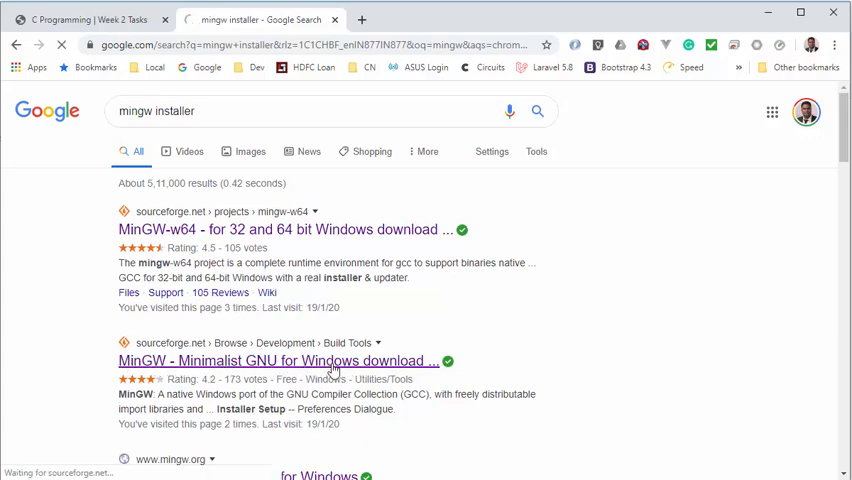
{"action": "left_click", "coordinate": [276, 360]}
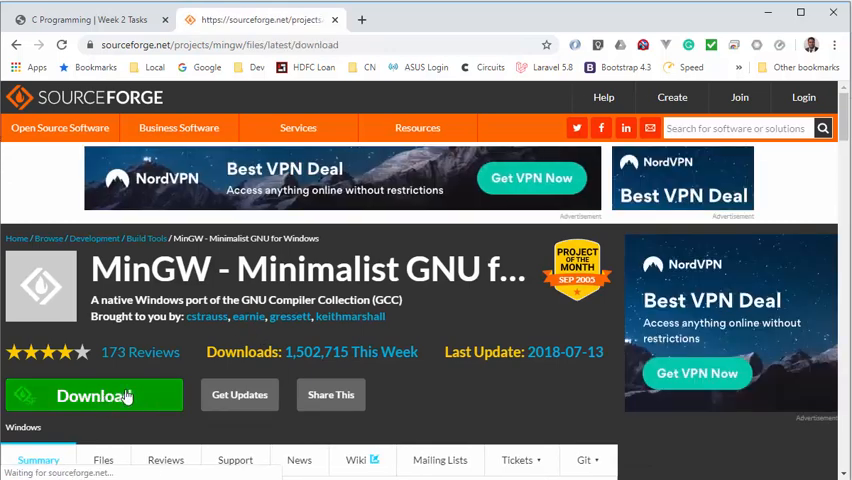
- Download mingw-get-setup.exe to the Desktop, replacing the old copy, and launch it
{"action": "left_click", "coordinate": [92, 396]}
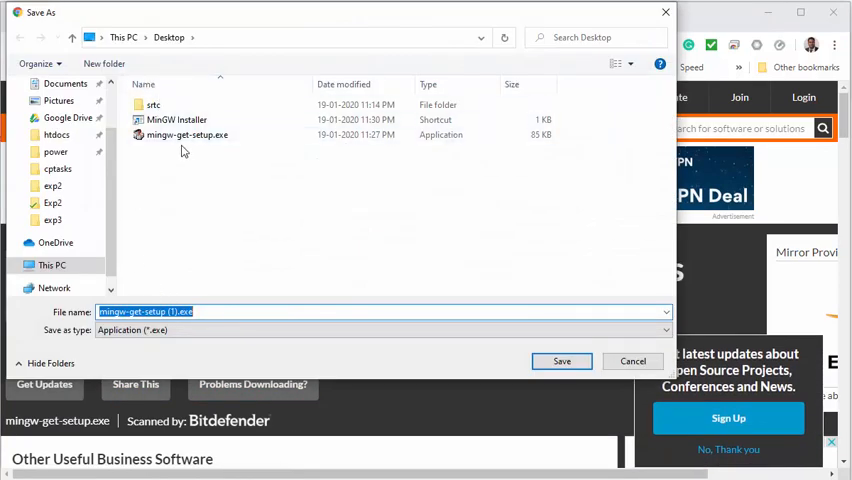
{"action": "left_click", "coordinate": [560, 360]}
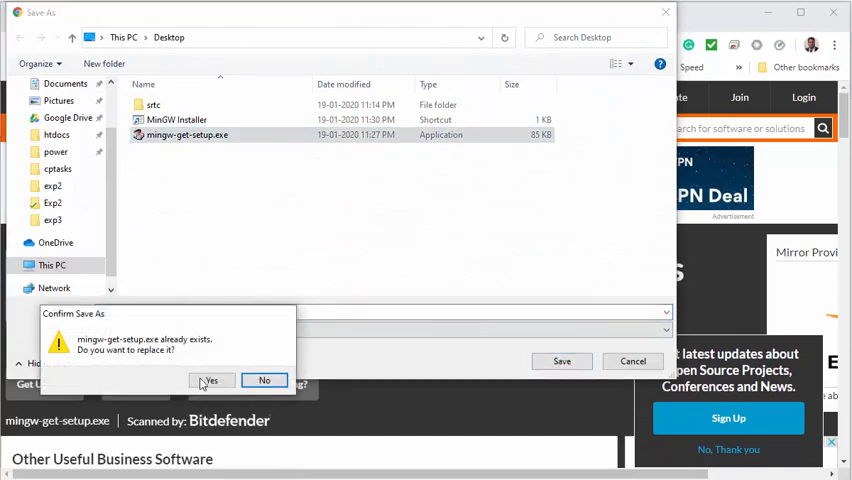
{"action": "left_click", "coordinate": [210, 380]}
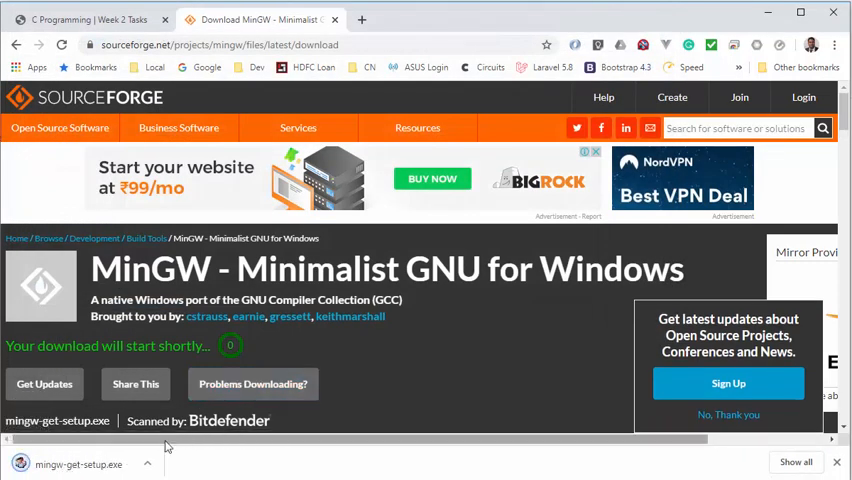
{"action": "left_click", "coordinate": [80, 464]}
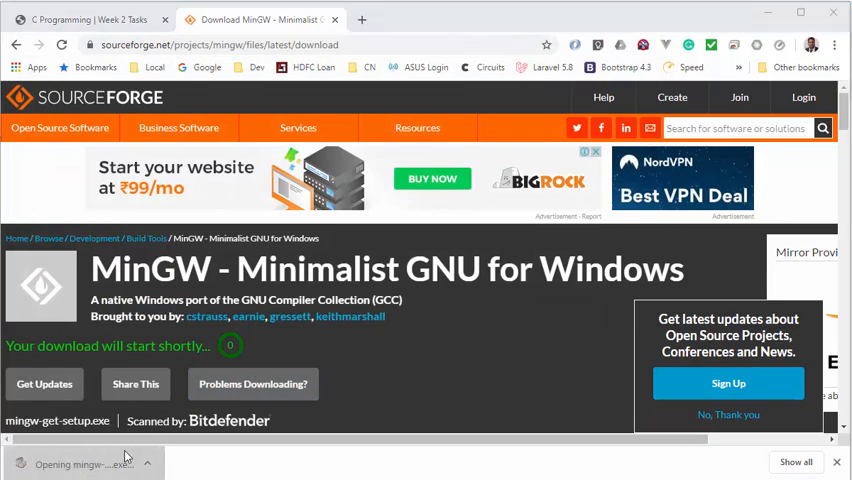
{"action": "left_click", "coordinate": [76, 464]}
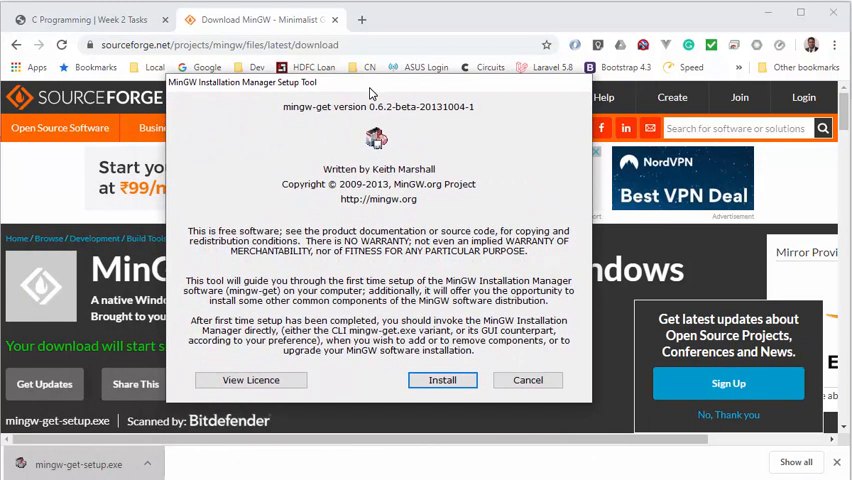
{"action": "mouse_move", "coordinate": [442, 380]}
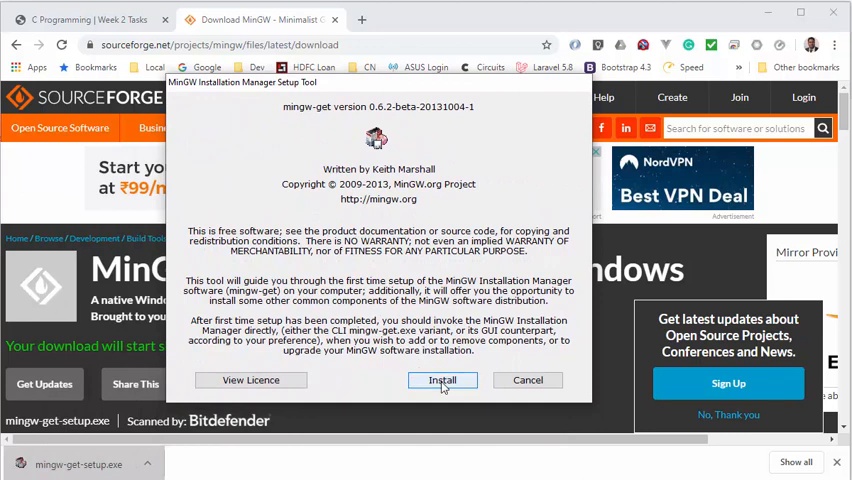
- Install the installation manager into C:\MinGW and continue after the catalogue update finishes
{"action": "left_click", "coordinate": [442, 380]}
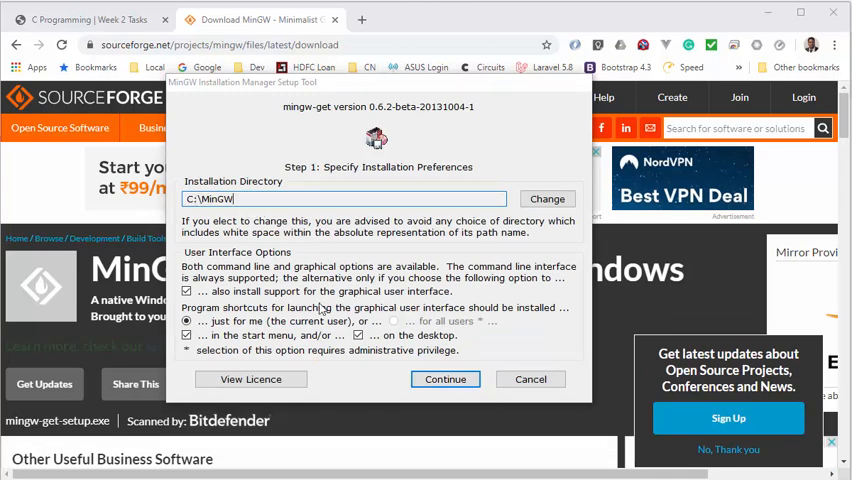
{"action": "left_click", "coordinate": [446, 380]}
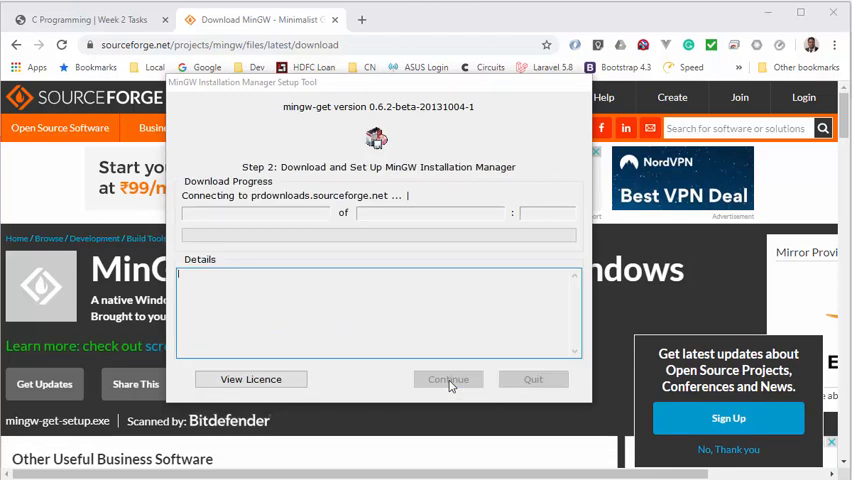
{"action": "mouse_move", "coordinate": [512, 412]}
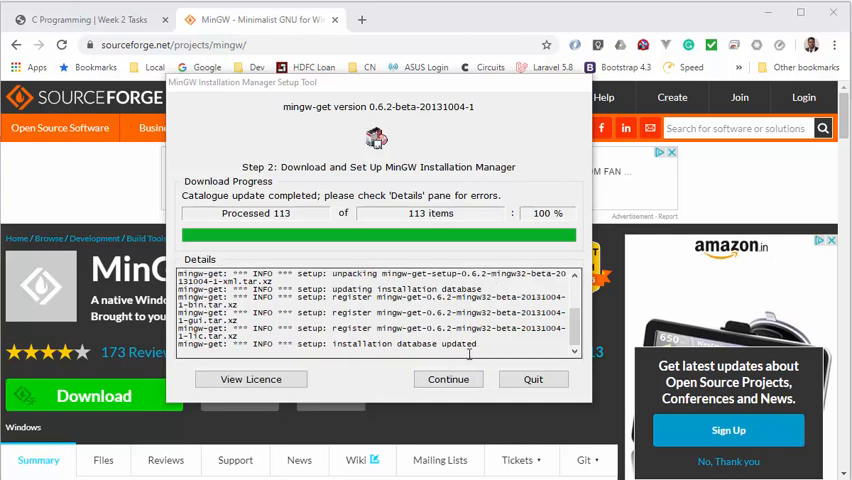
{"action": "mouse_move", "coordinate": [468, 354]}
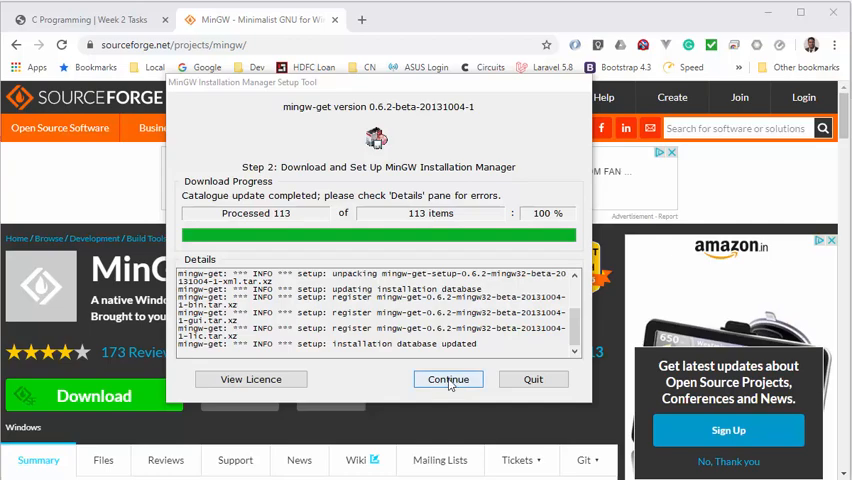
{"action": "left_click", "coordinate": [448, 380]}
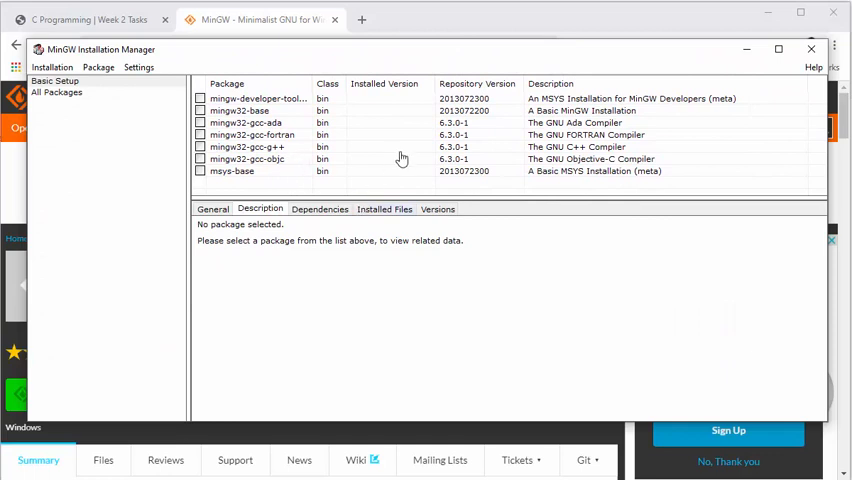
{"action": "mouse_move", "coordinate": [588, 222]}
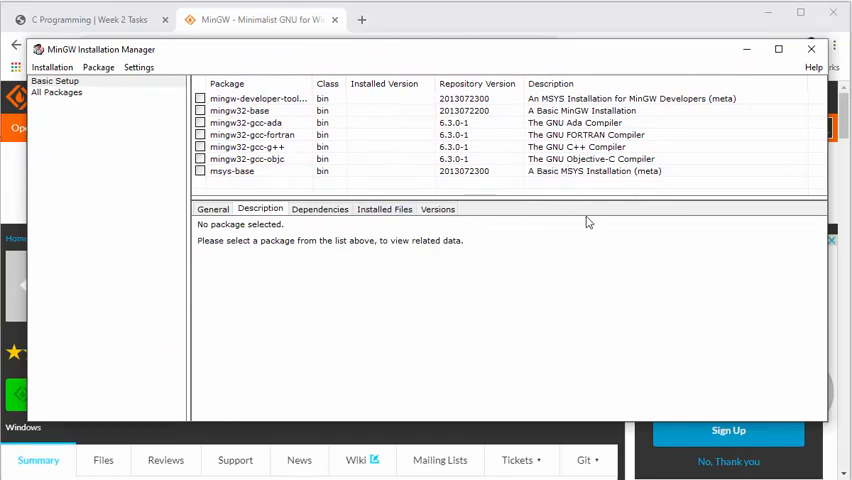
{"action": "mouse_move", "coordinate": [424, 234]}
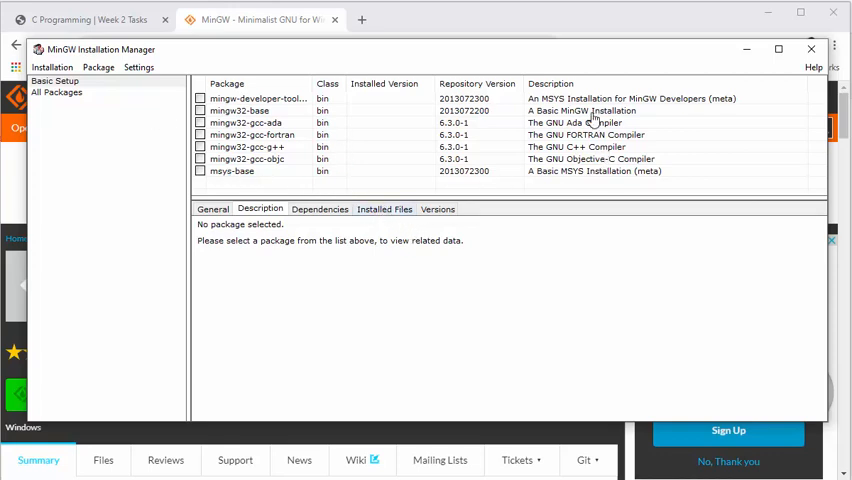
- Mark the base and Objective-C compiler packages and apply changes, listing 32 packages to install
{"action": "right_click", "coordinate": [240, 110]}
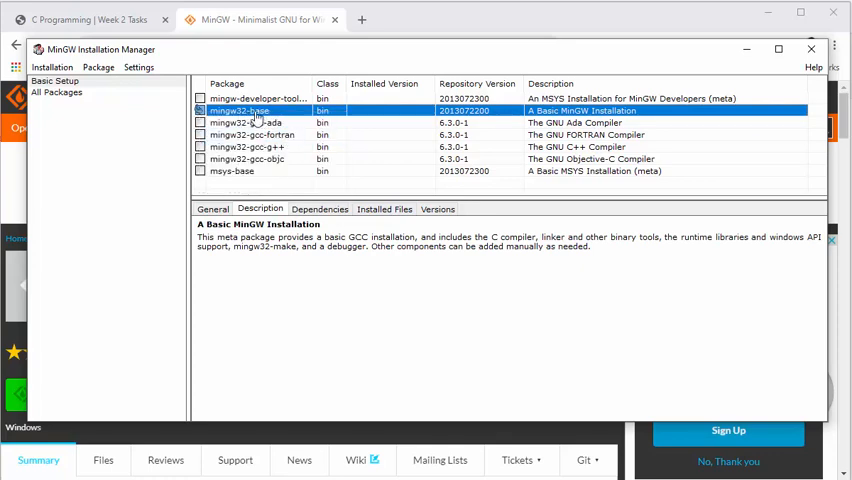
{"action": "mouse_move", "coordinate": [396, 118]}
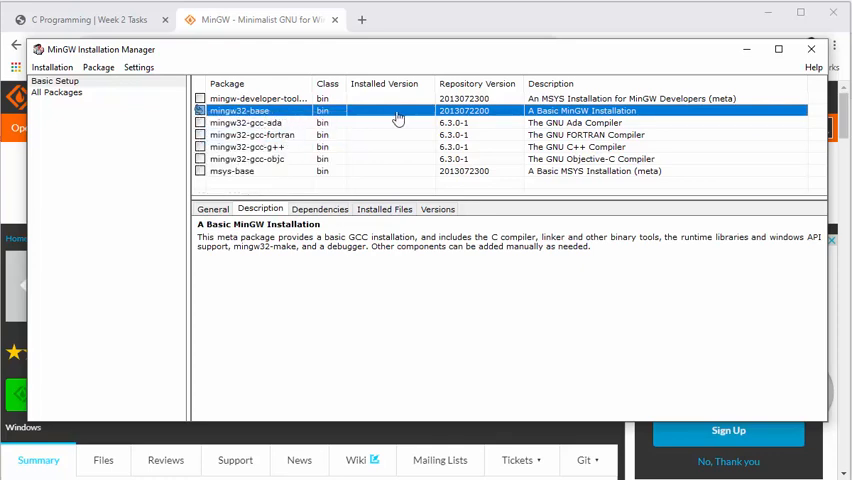
{"action": "mouse_move", "coordinate": [290, 156]}
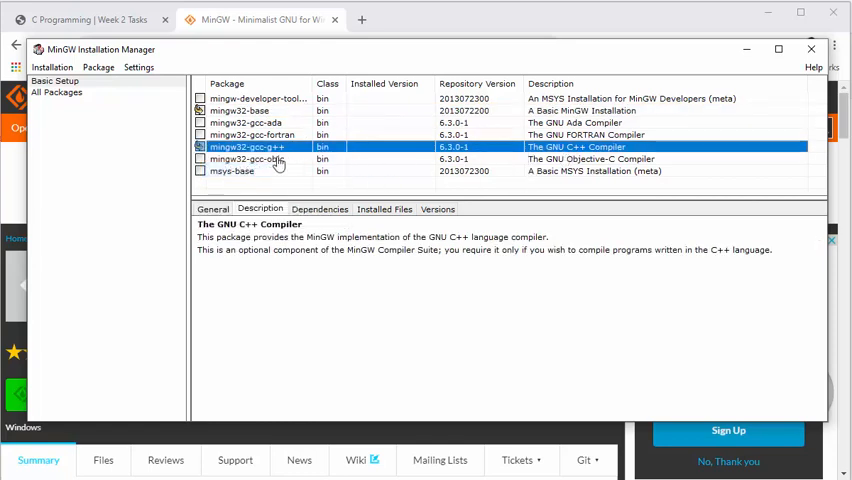
{"action": "right_click", "coordinate": [252, 160]}
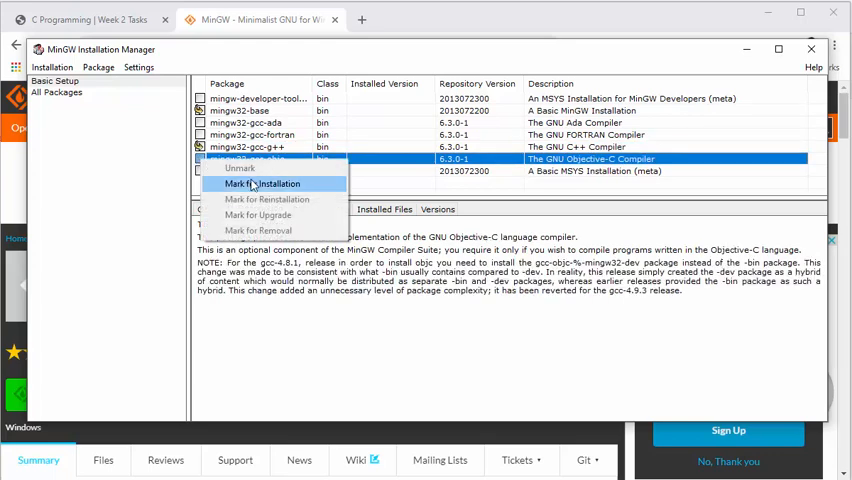
{"action": "left_click", "coordinate": [262, 184]}
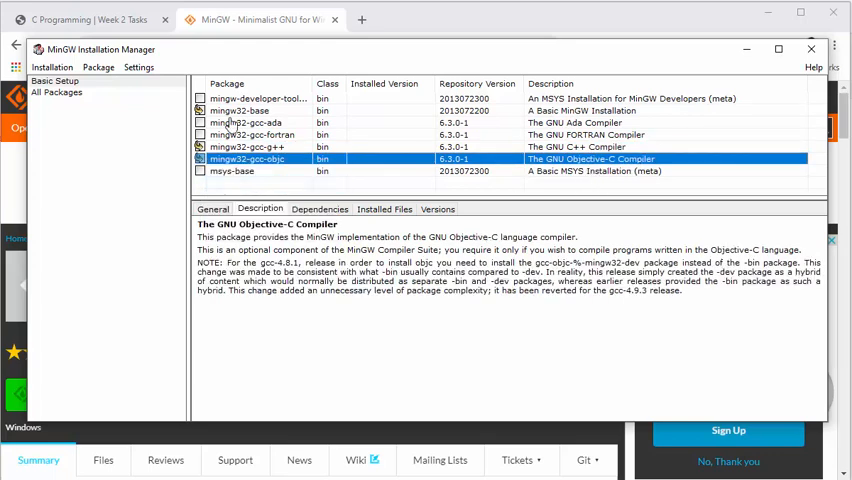
{"action": "left_click", "coordinate": [52, 68]}
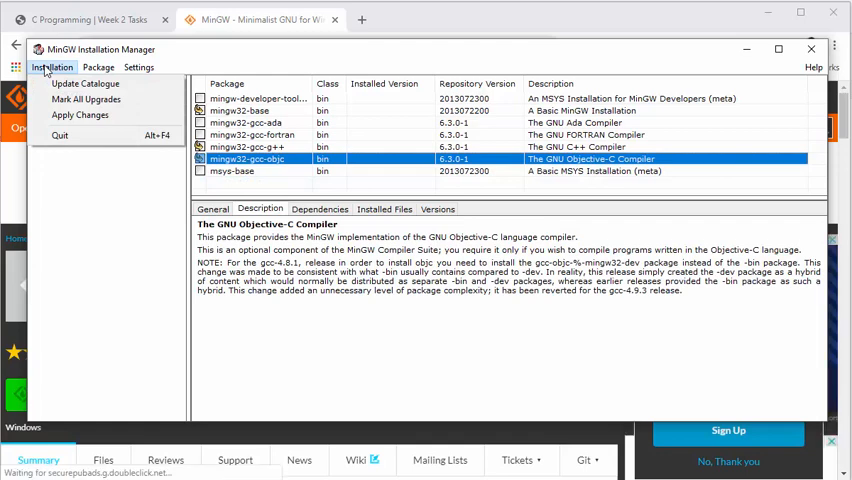
{"action": "mouse_move", "coordinate": [80, 116]}
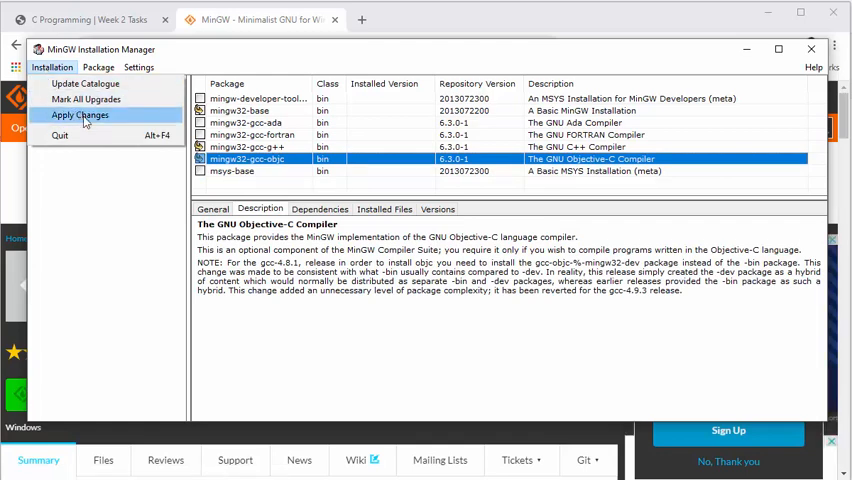
{"action": "left_click", "coordinate": [80, 116]}
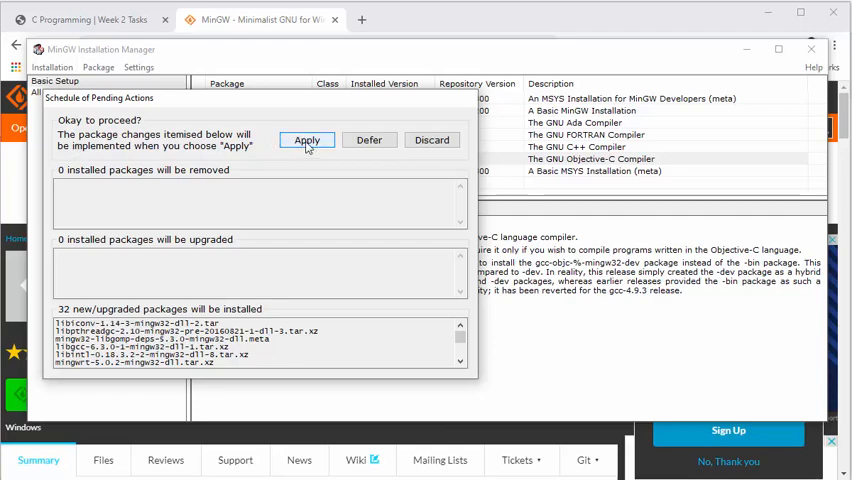
- Apply the 32 scheduled package installations and dismiss the success notice
{"action": "left_click", "coordinate": [308, 140]}
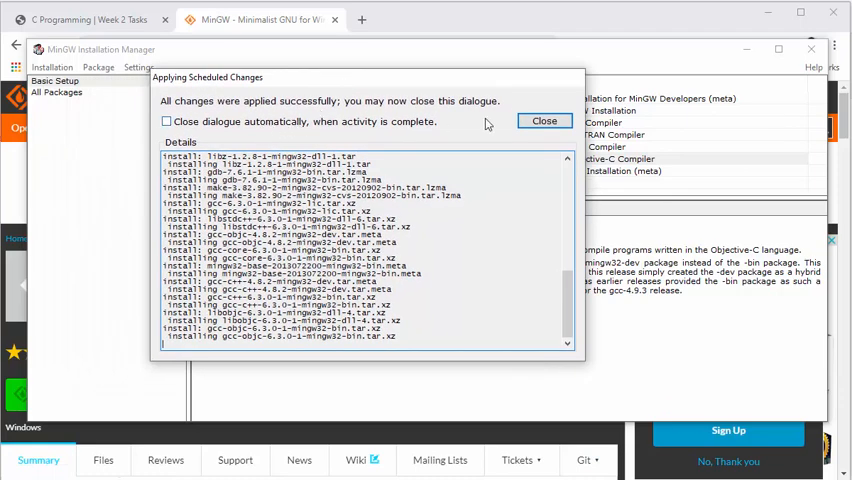
{"action": "left_click", "coordinate": [544, 120]}
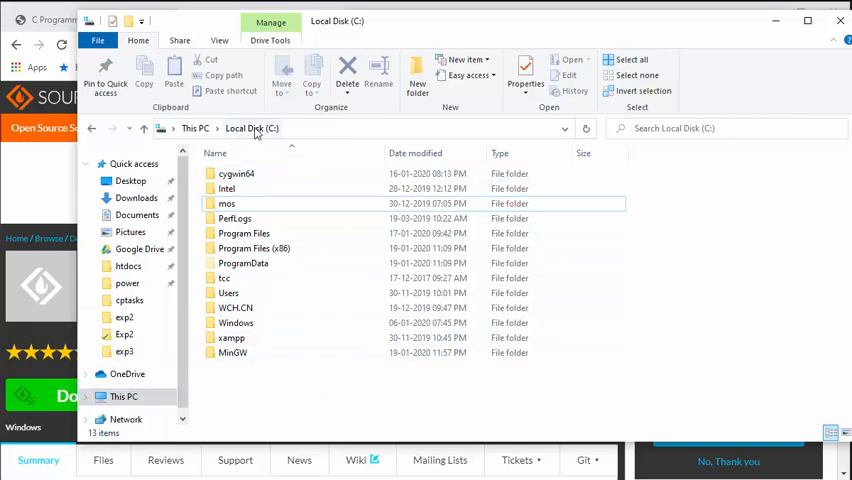
- Browse into C:\MinGW\bin and locate gcc.exe among the compiler executables
{"action": "left_click", "coordinate": [232, 352]}
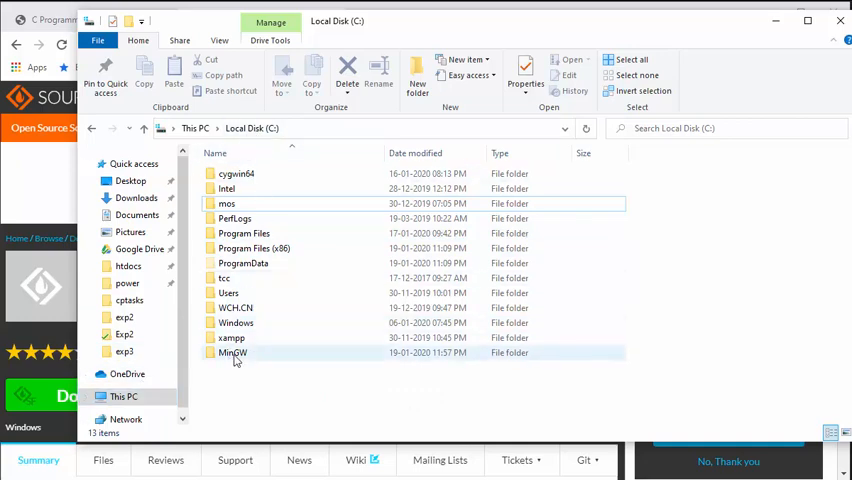
{"action": "mouse_move", "coordinate": [232, 352]}
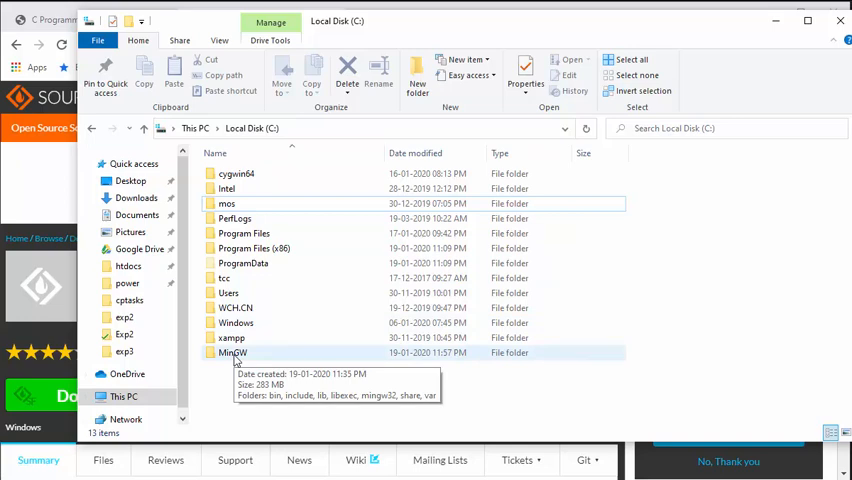
{"action": "double_click", "coordinate": [232, 352]}
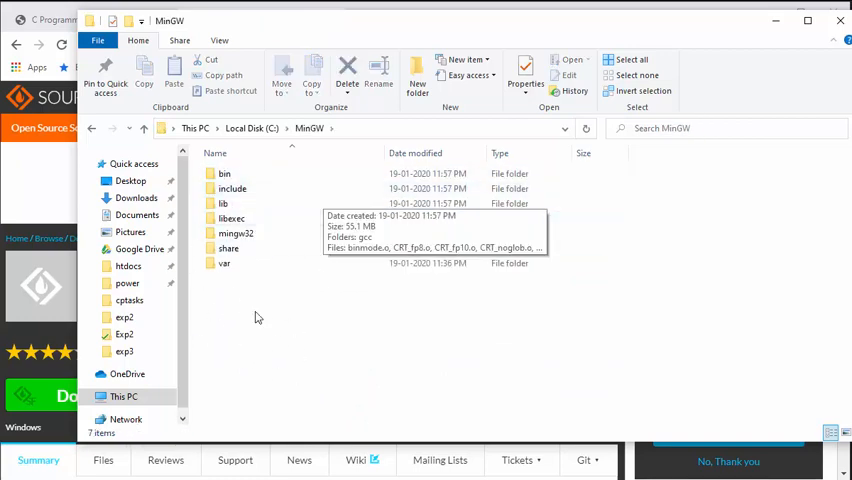
{"action": "mouse_move", "coordinate": [248, 290]}
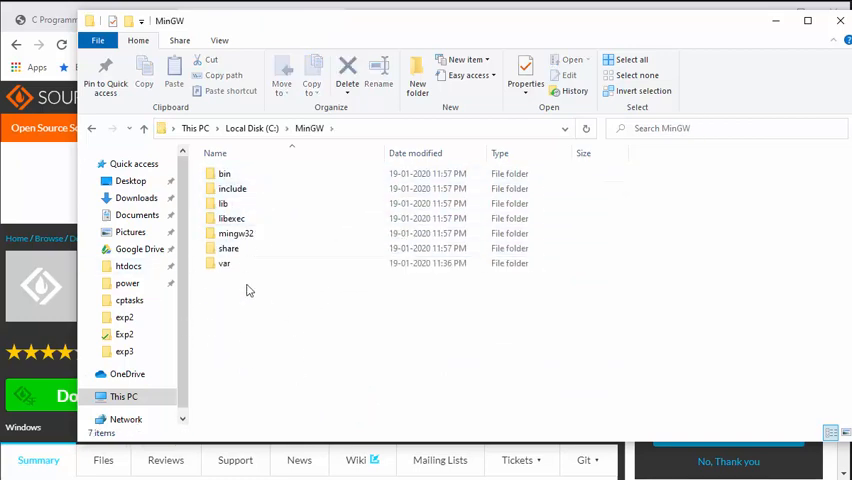
{"action": "double_click", "coordinate": [224, 172]}
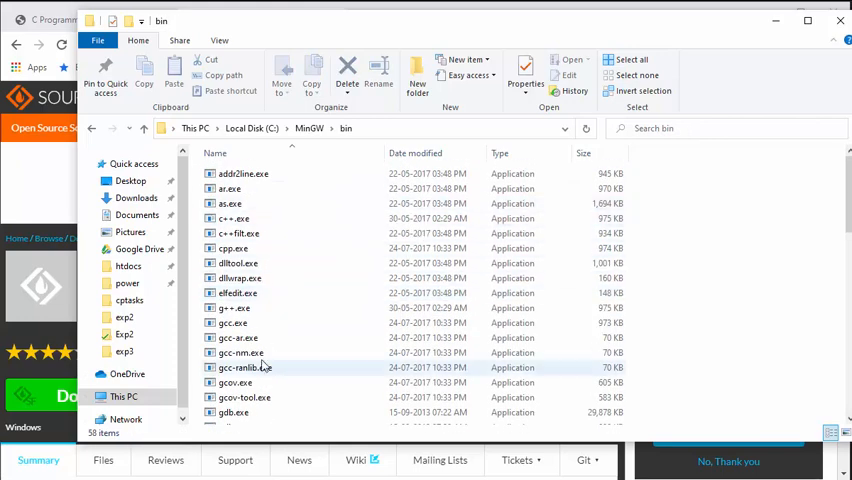
{"action": "left_click", "coordinate": [232, 322]}
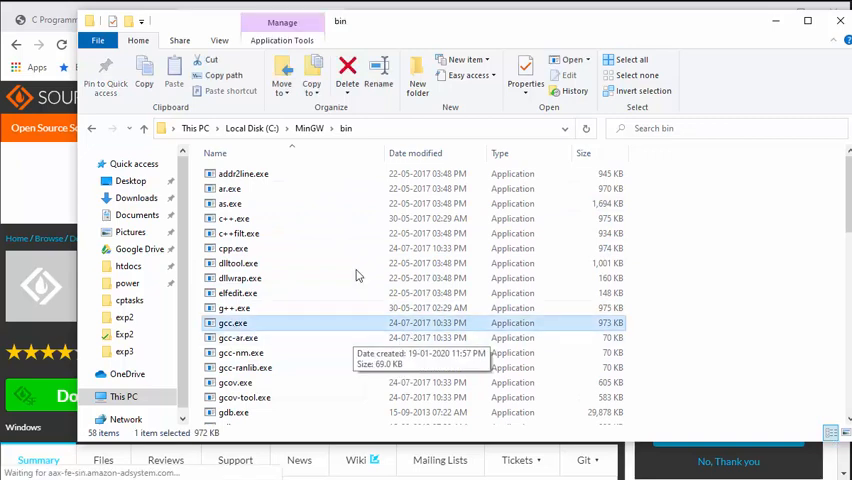
{"action": "mouse_move", "coordinate": [92, 132]}
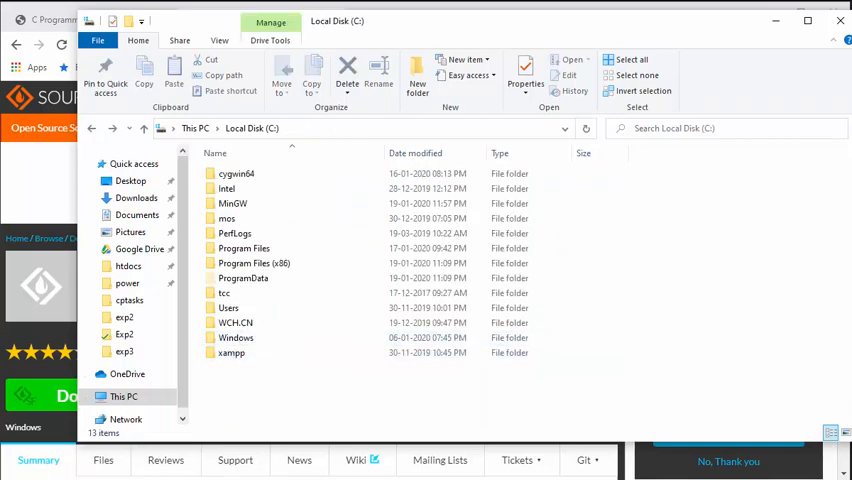
{"action": "left_click", "coordinate": [244, 248]}
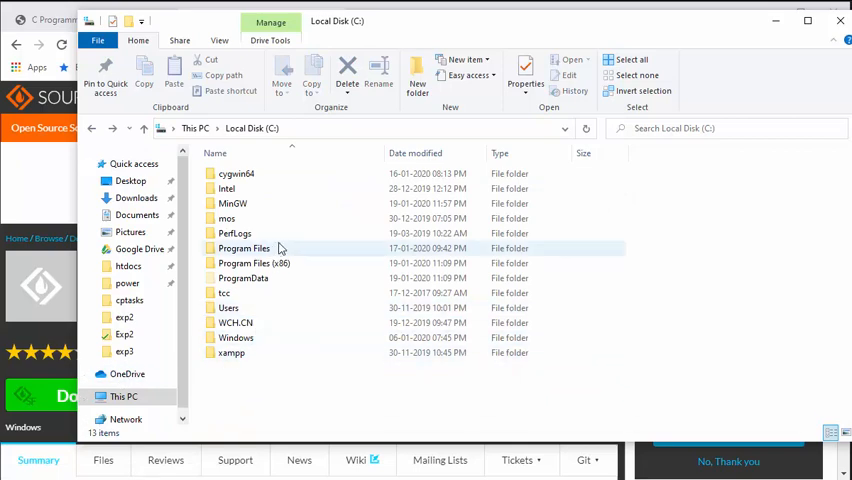
- Reopen MinGW\bin and copy its full path C:\MinGW\bin from the address bar
{"action": "left_click", "coordinate": [232, 204]}
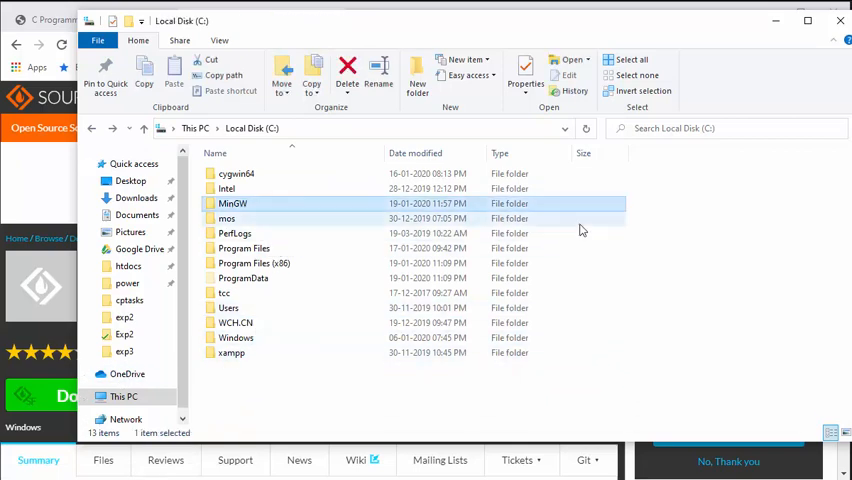
{"action": "mouse_move", "coordinate": [450, 228]}
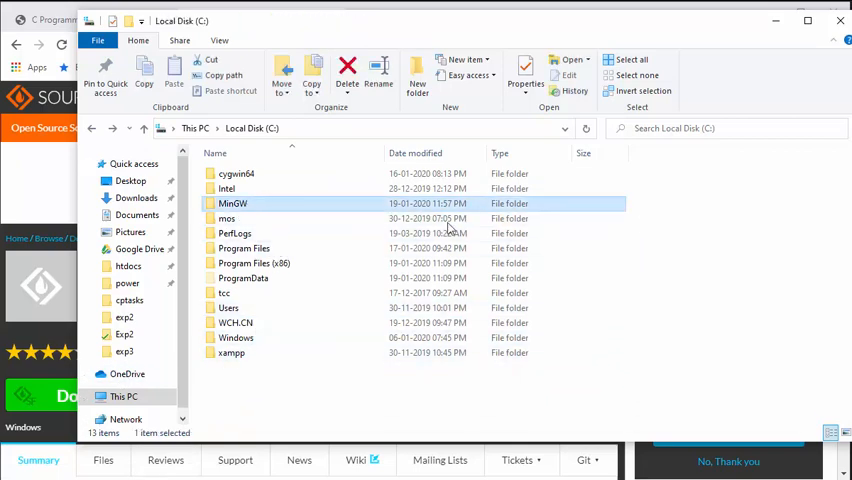
{"action": "double_click", "coordinate": [232, 204]}
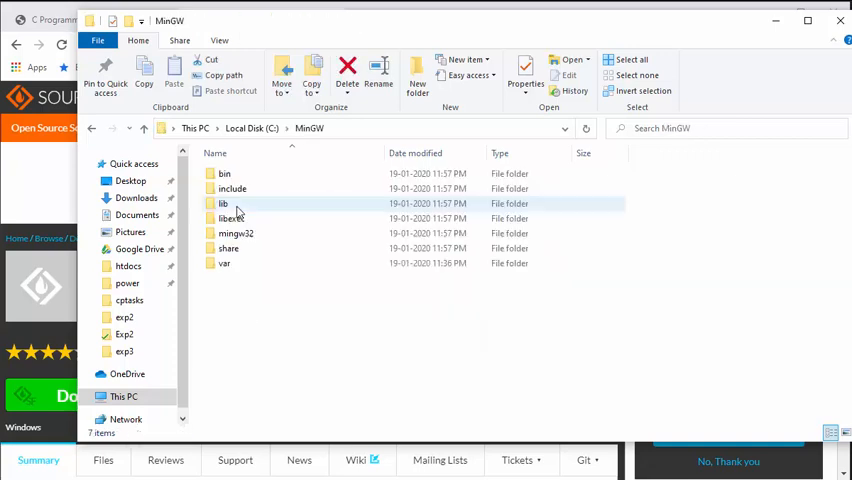
{"action": "double_click", "coordinate": [224, 172]}
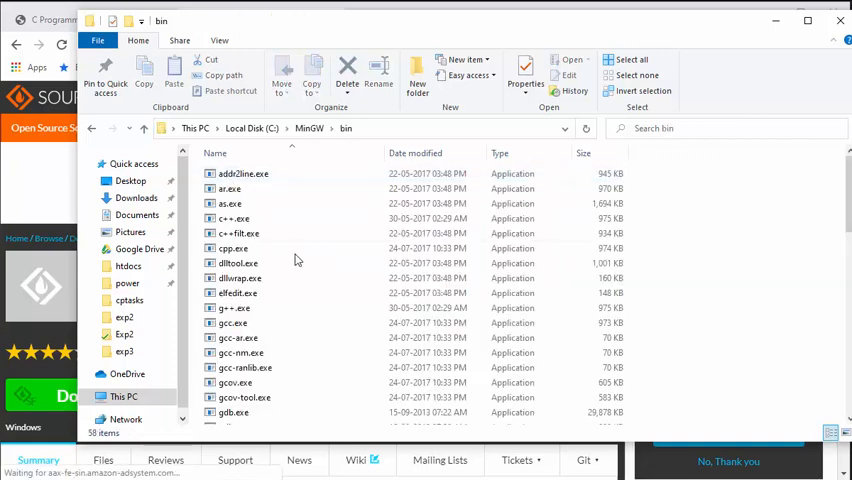
{"action": "left_click", "coordinate": [350, 128]}
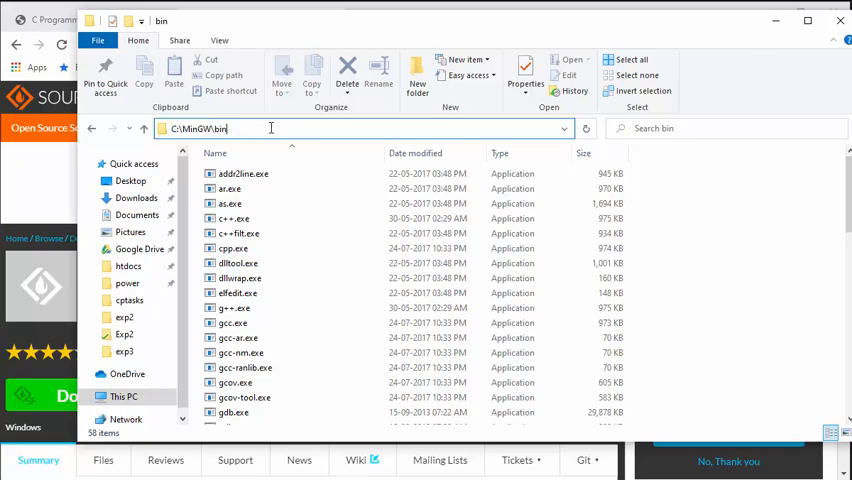
{"action": "key", "text": "Return"}
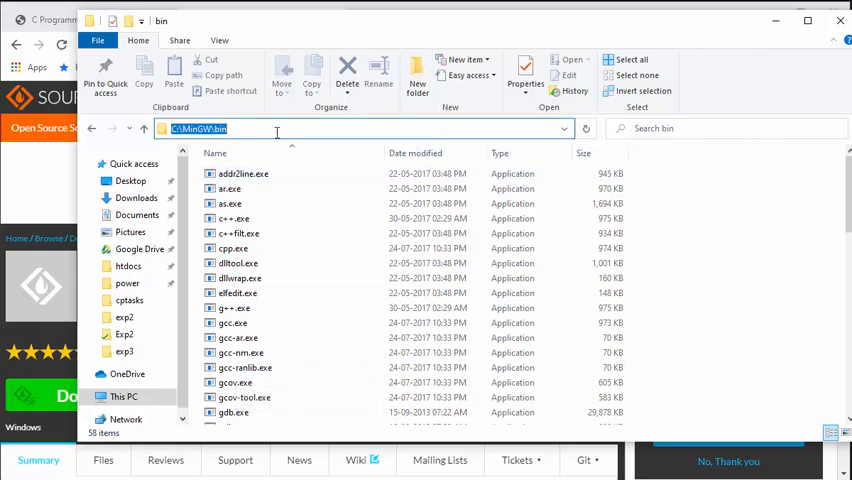
- Search Windows Settings for 'env' and reach the Environment Variables window
{"action": "left_click", "coordinate": [276, 128]}
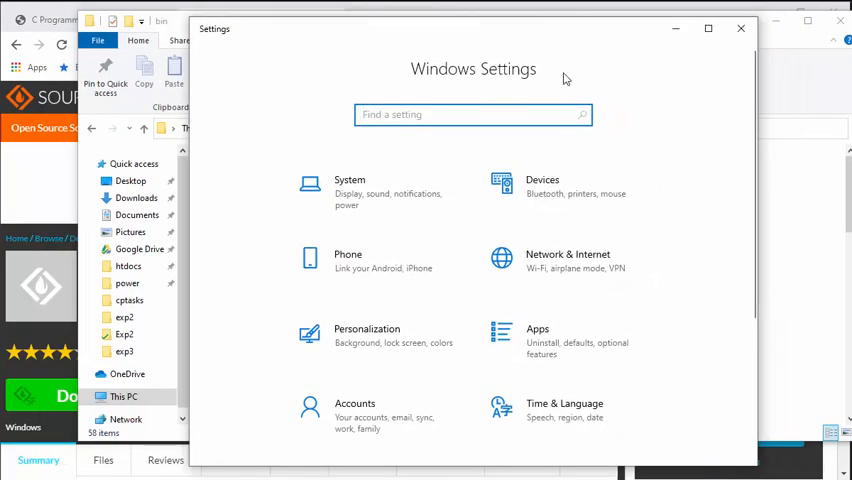
{"action": "left_click", "coordinate": [472, 114]}
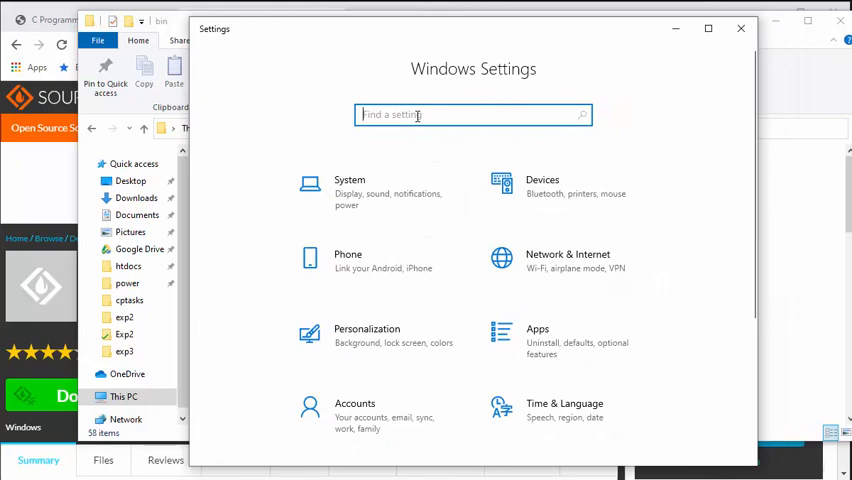
{"action": "type", "text": "env"}
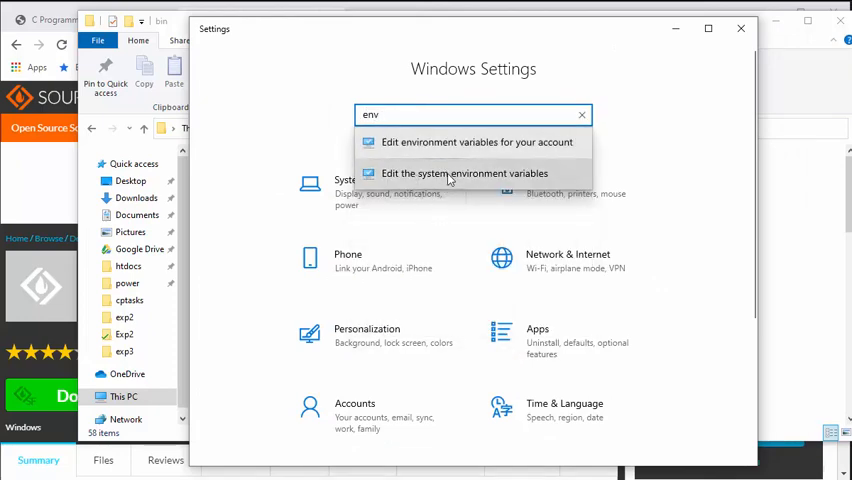
{"action": "left_click", "coordinate": [466, 172]}
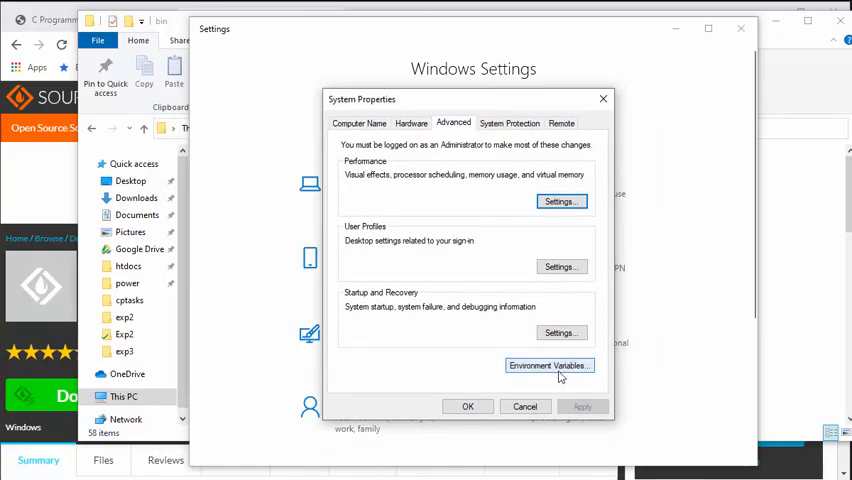
{"action": "left_click", "coordinate": [548, 364]}
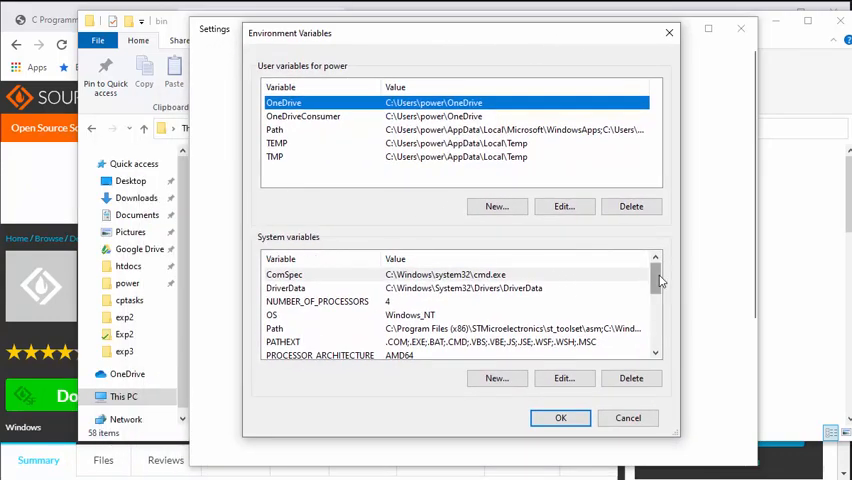
- Select the system Path variable and bring up its list of directories for editing
{"action": "scroll", "scroll_direction": "down", "scroll_amount": 3}
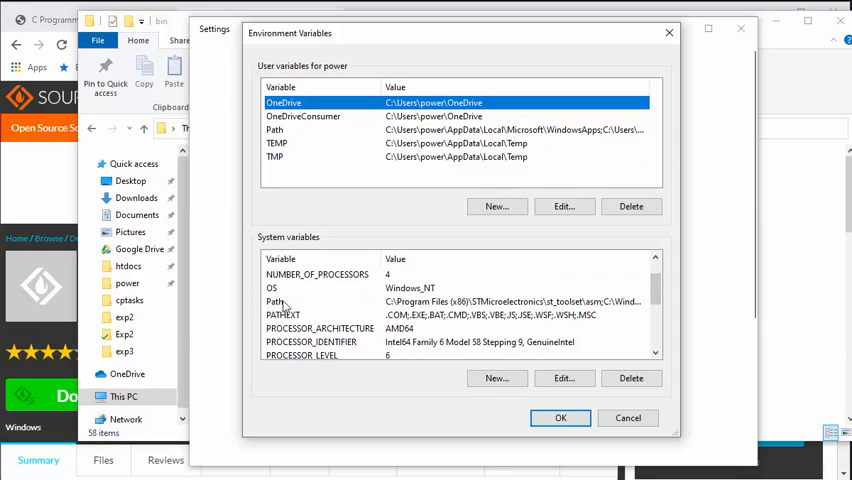
{"action": "left_click", "coordinate": [276, 300]}
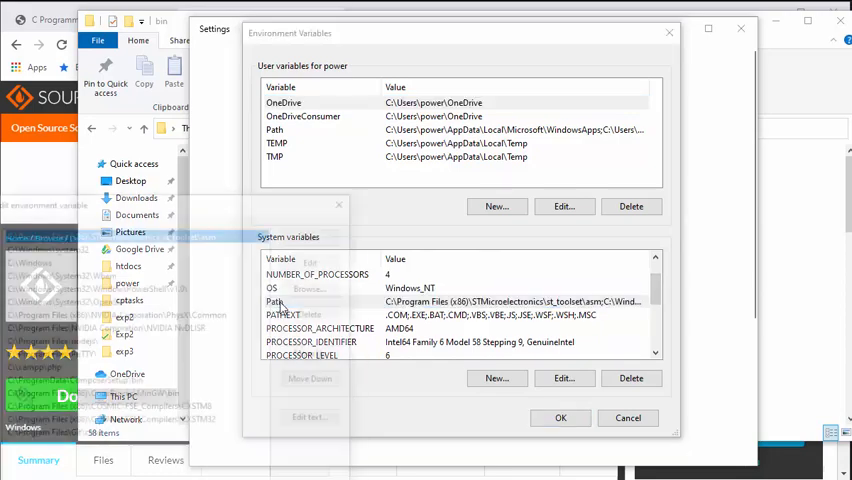
{"action": "left_click", "coordinate": [564, 378]}
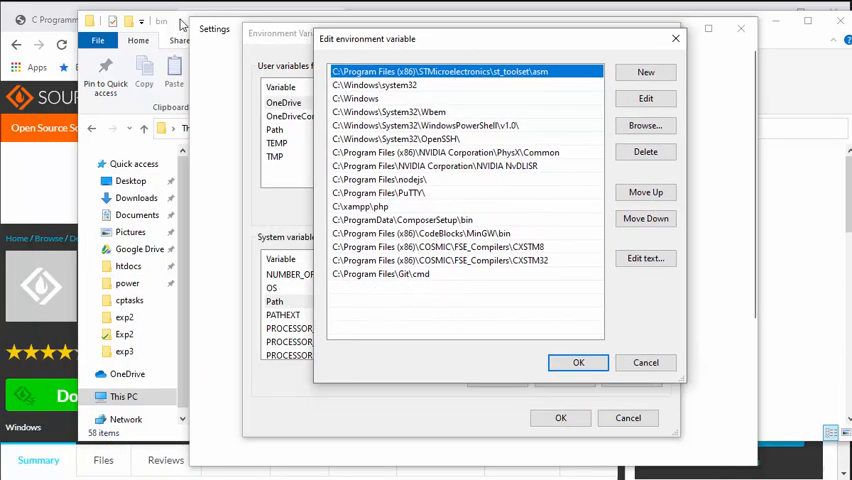
- Add C:\MinGW\bin as a new system Path entry and save through Environment Variables and System Properties
{"action": "left_click", "coordinate": [578, 362]}
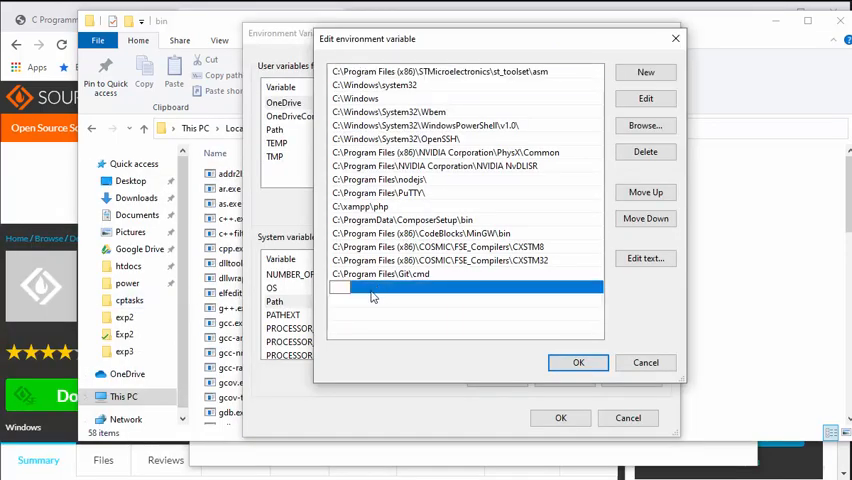
{"action": "type", "text": "C:\\MinGW\\bin"}
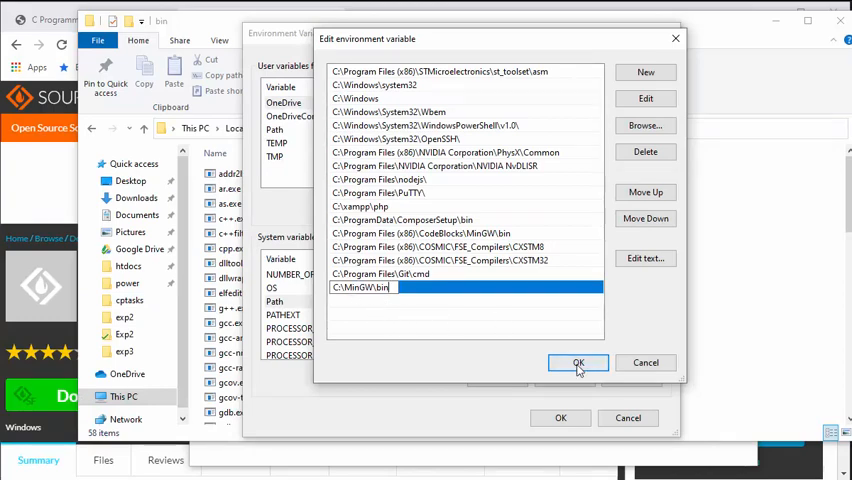
{"action": "left_click", "coordinate": [576, 362]}
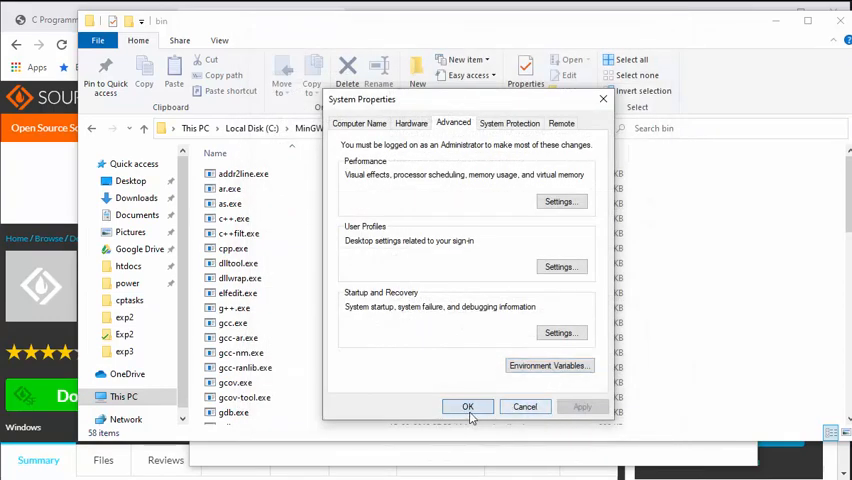
{"action": "left_click", "coordinate": [468, 408]}
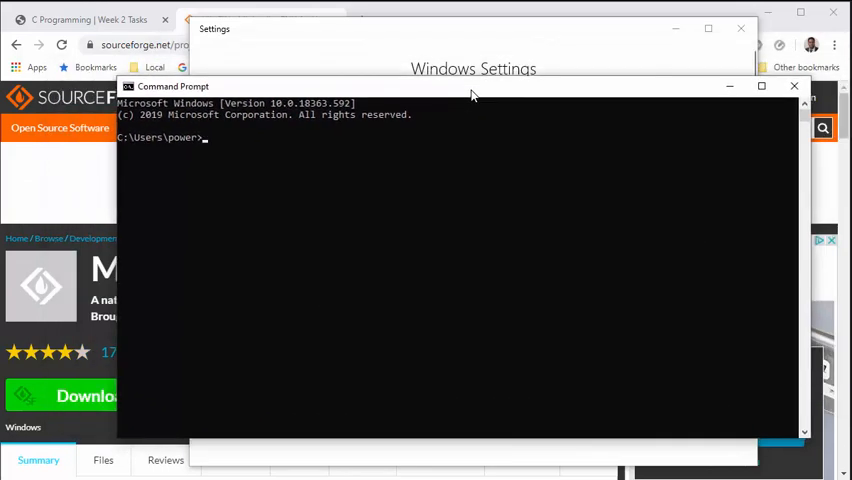
- Run gcc --version to confirm MinGW GCC 6.3.0 is reachable
{"action": "type", "text": "gcc -"}
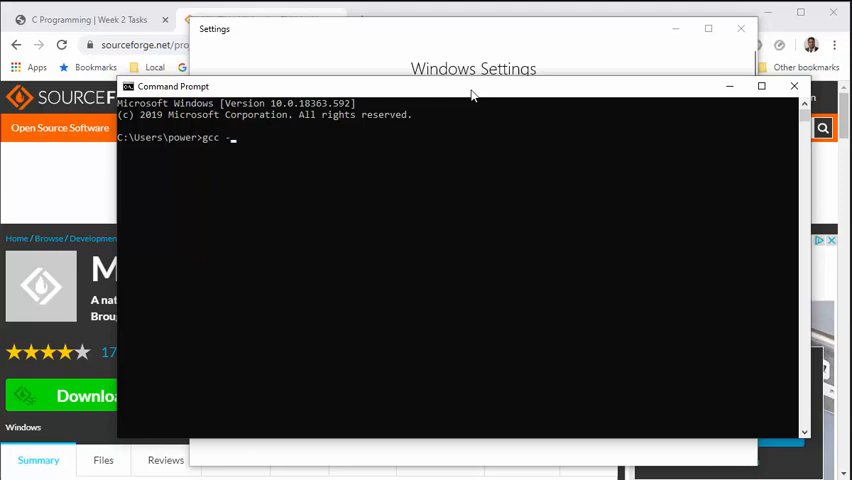
{"action": "type", "text": "-version"}
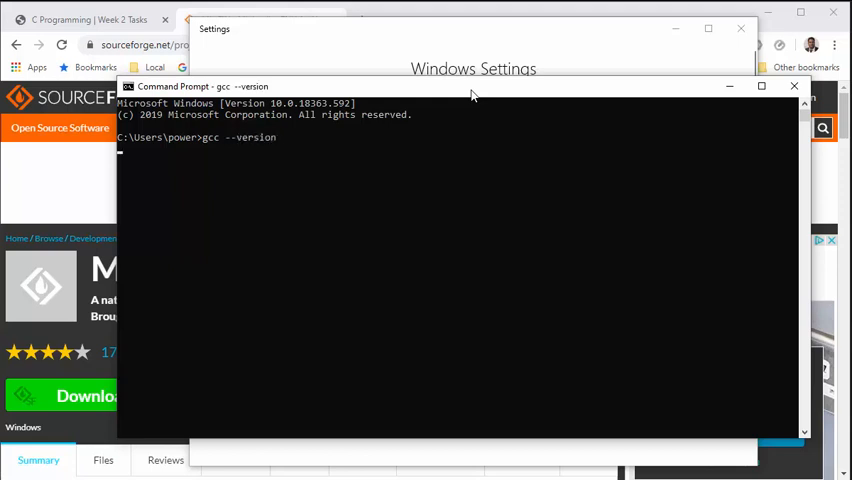
{"action": "key", "text": "Return"}
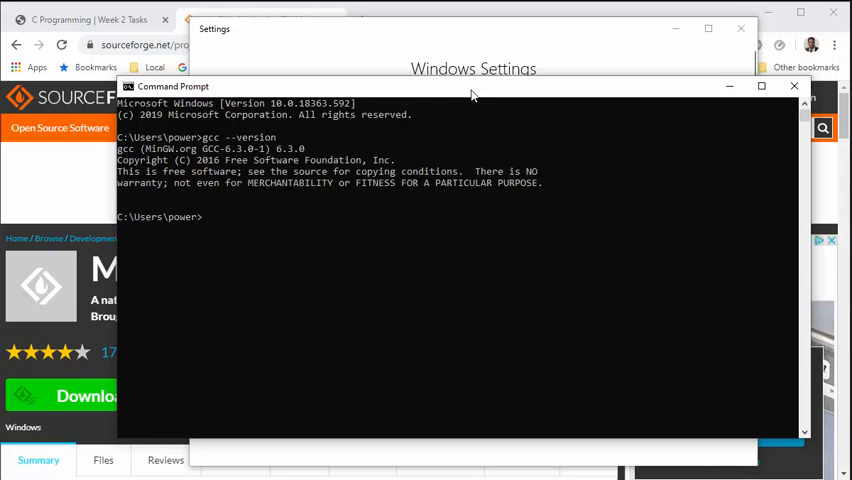
{"action": "mouse_move", "coordinate": [290, 156]}
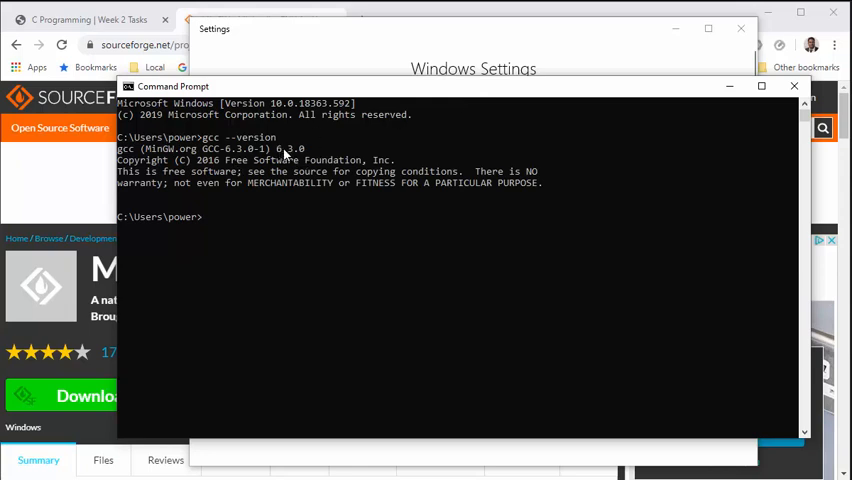
{"action": "mouse_move", "coordinate": [340, 264]}
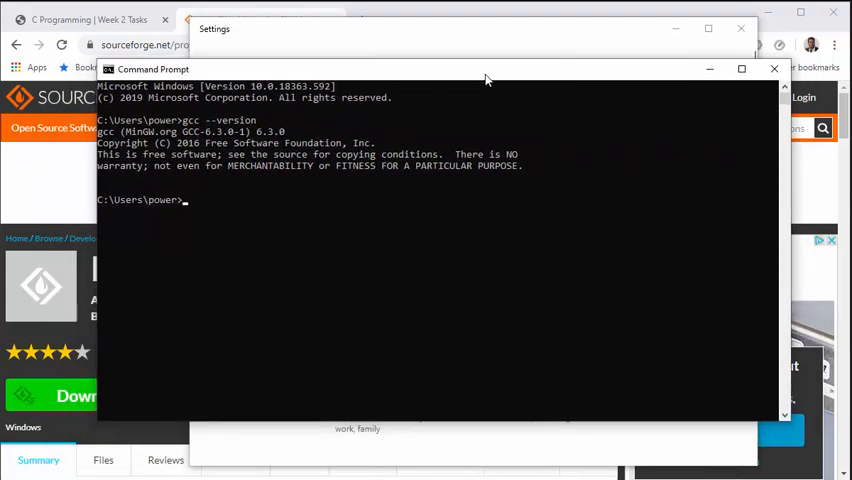
{"action": "mouse_move", "coordinate": [328, 180]}
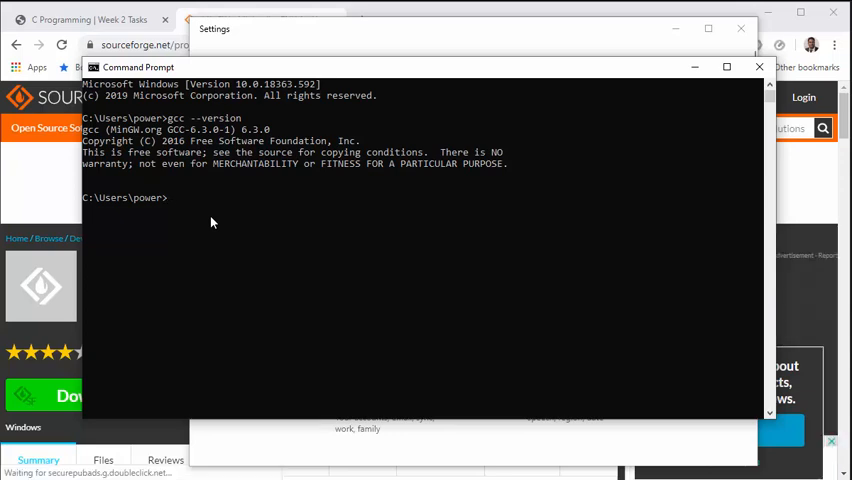
- Change into Desktop and run notepad hello.c, prompting to create the missing file
{"action": "type", "text": "cd Desktop"}
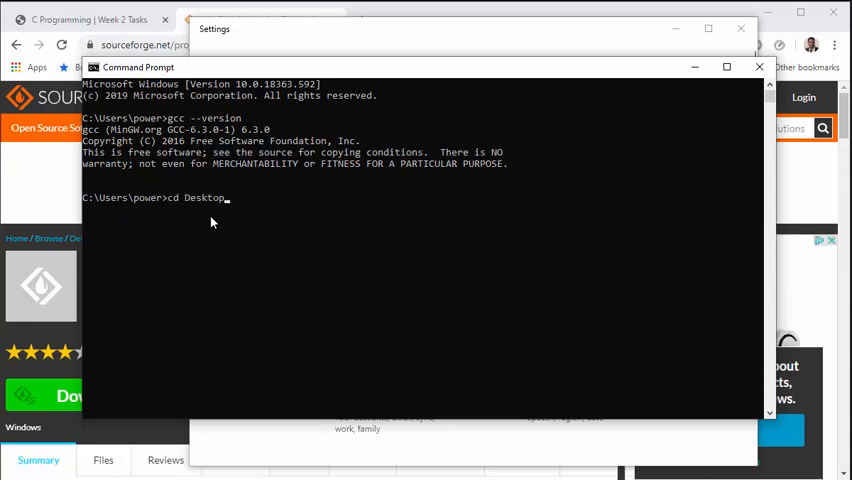
{"action": "key", "text": "Return"}
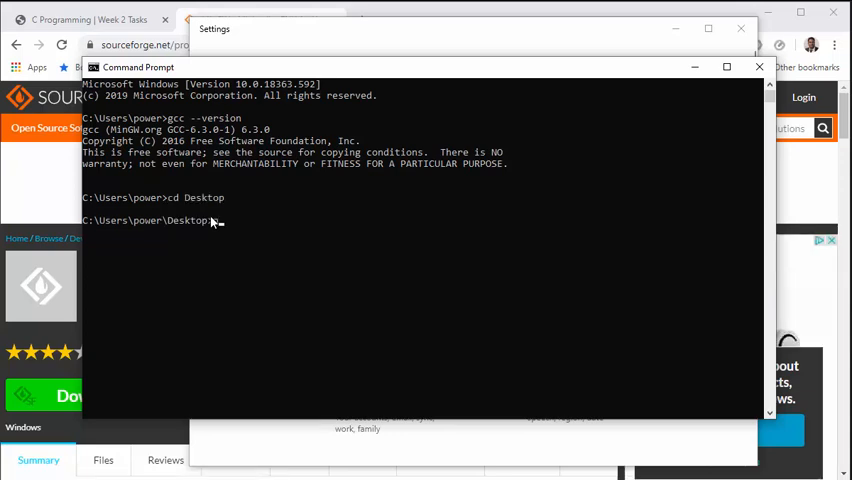
{"action": "type", "text": "notepa"}
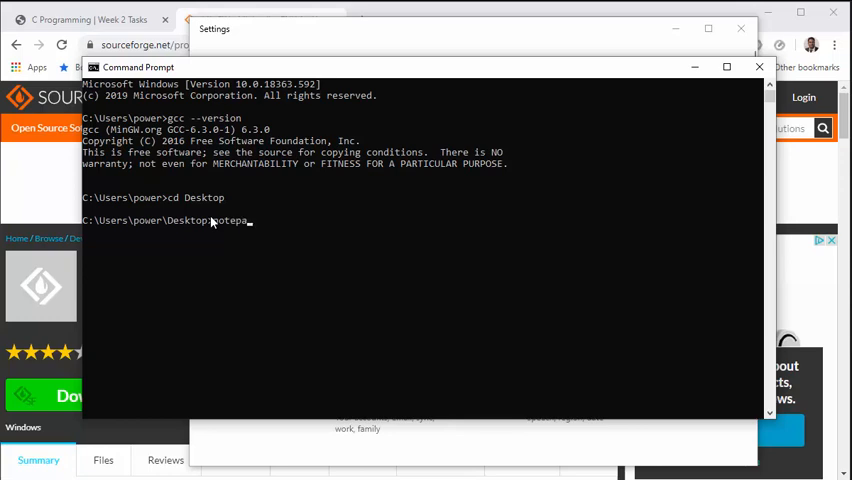
{"action": "type", "text": "he"}
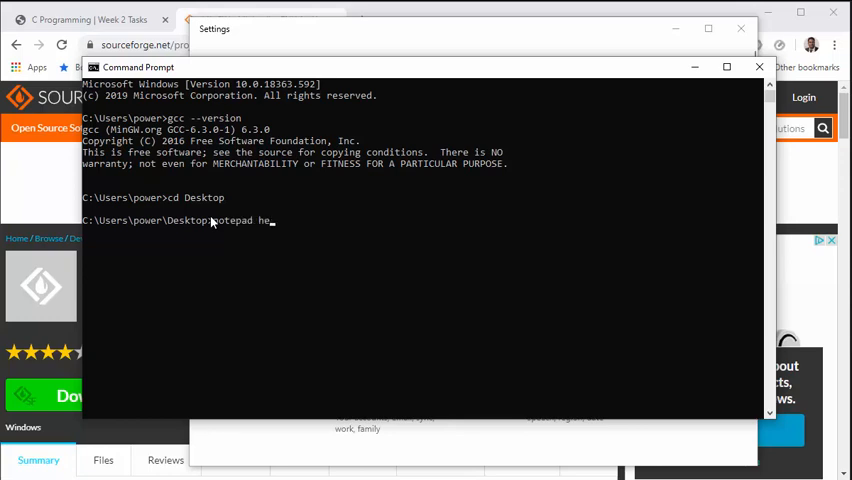
{"action": "type", "text": "llo.c"}
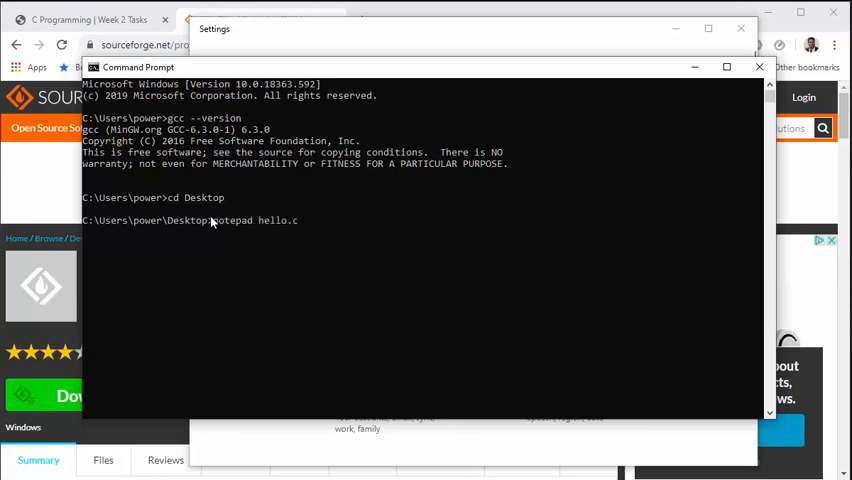
{"action": "key", "text": "Return"}
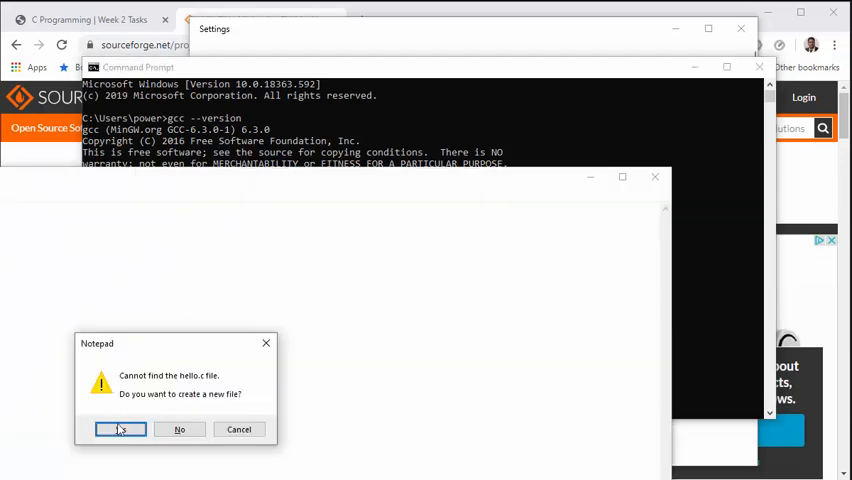
- Confirm creating hello.c and add the #include <stdio.h> line
{"action": "left_click", "coordinate": [120, 428]}
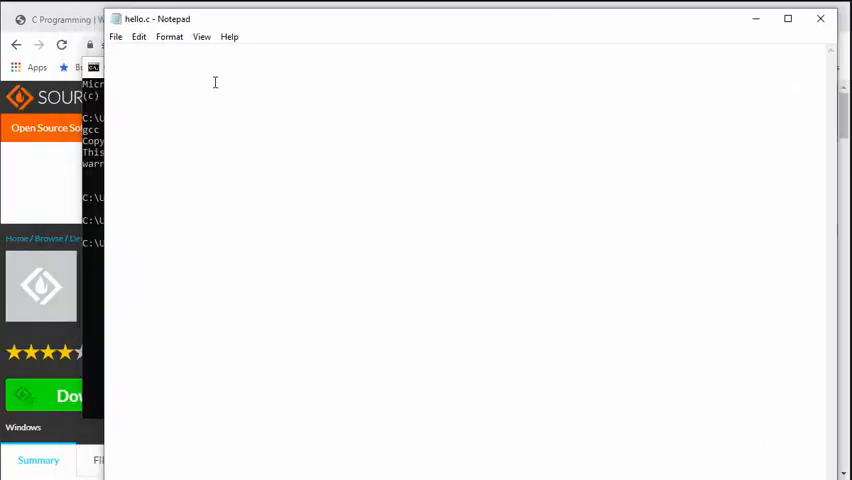
{"action": "mouse_move", "coordinate": [176, 68]}
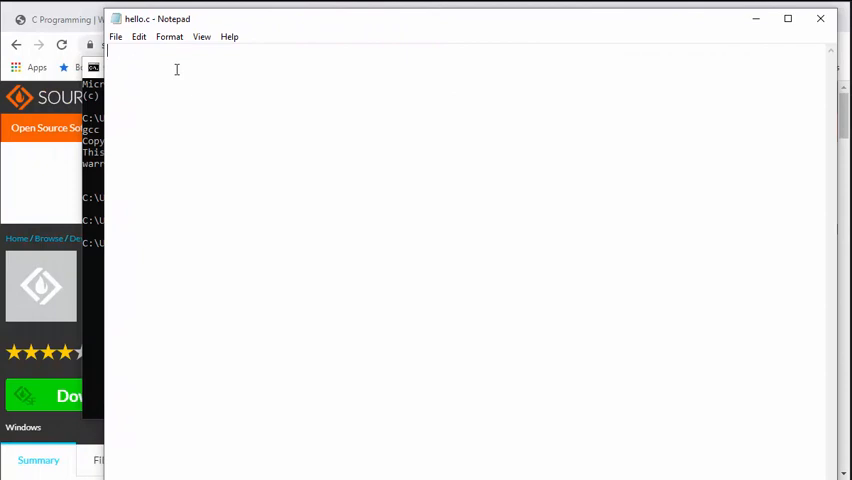
{"action": "type", "text": "#in"}
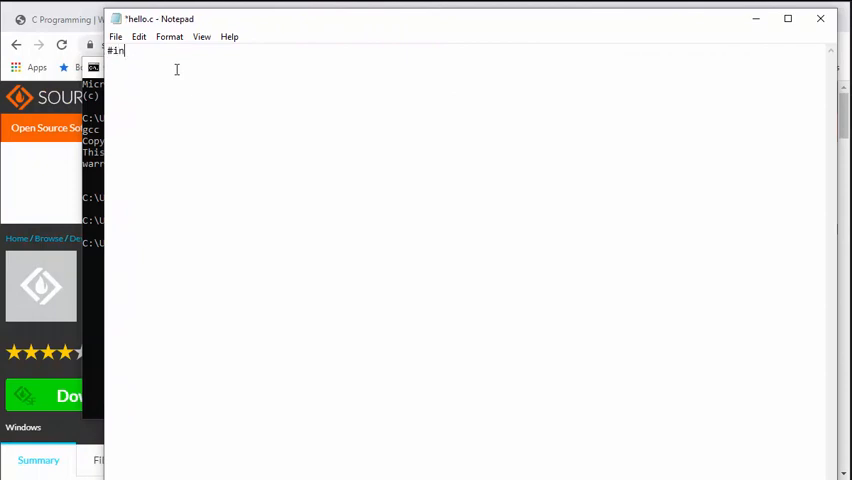
{"action": "type", "text": "clude"}
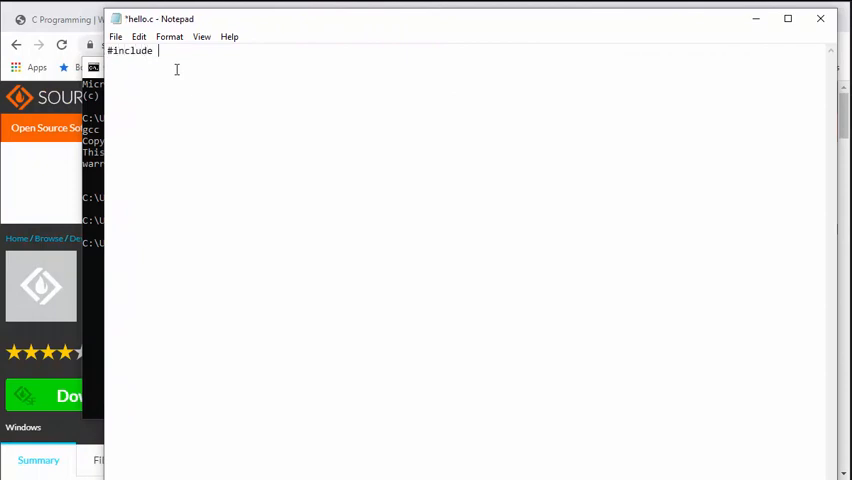
{"action": "type", "text": "<>"}
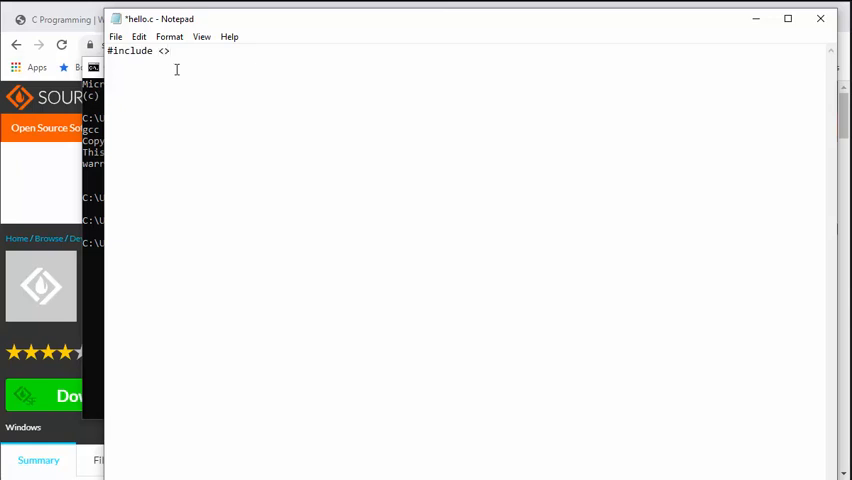
{"action": "type", "text": "stdio.h"}
{"action": "type", "text": "int main("}
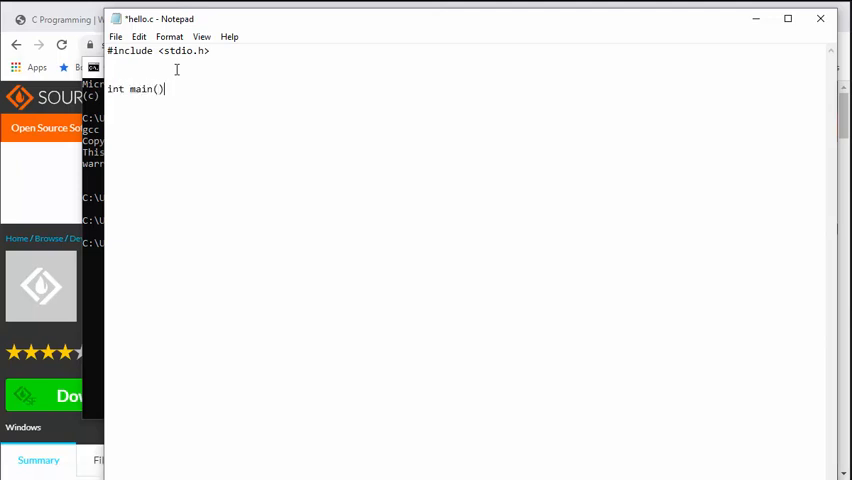
- Write main with printf("Hello World") and return 0;
{"action": "type", "text": "{"}
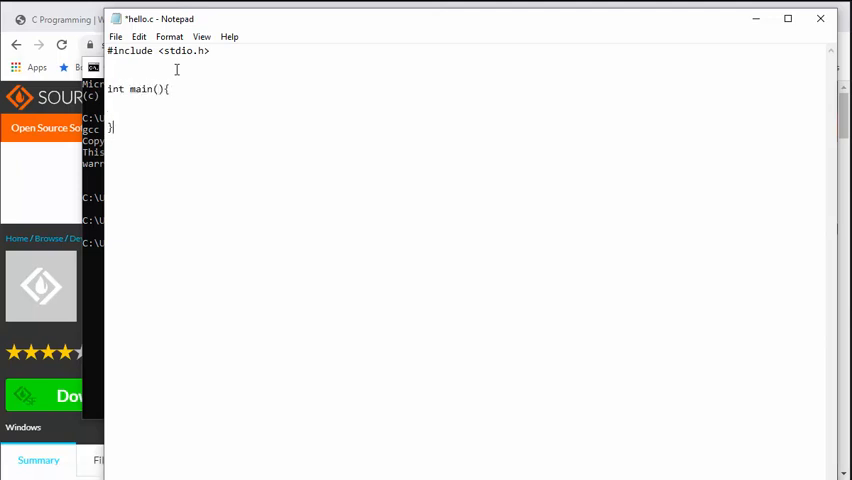
{"action": "type", "text": "re"}
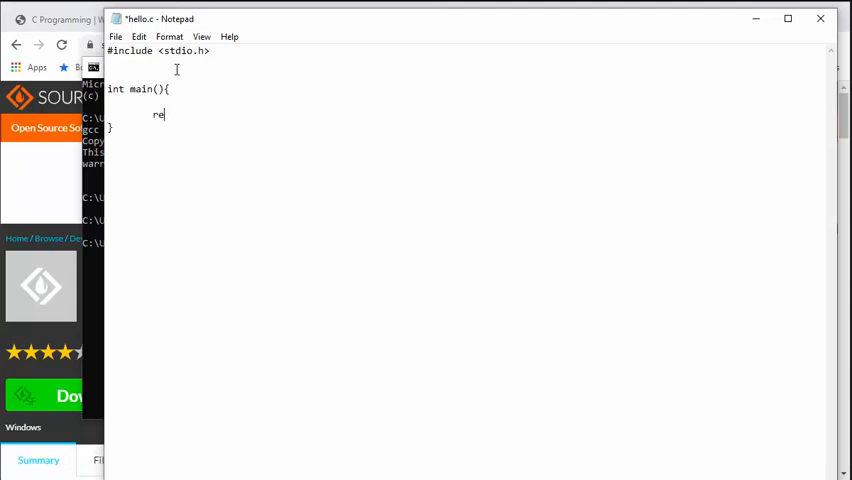
{"action": "type", "text": "turn 0;"}
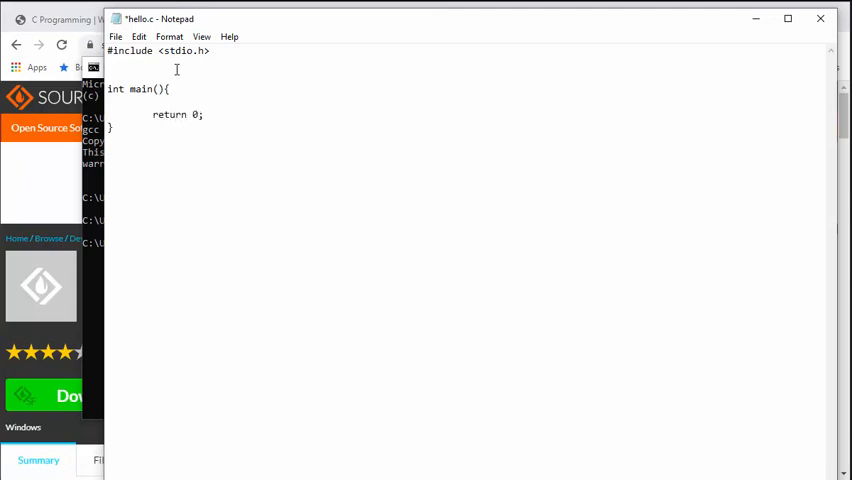
{"action": "type", "text": "printf(\""}
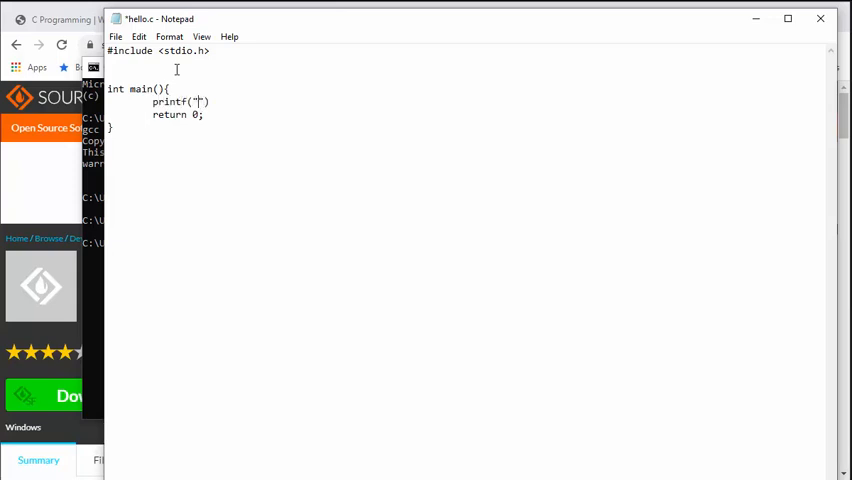
{"action": "type", "text": "Hello"}
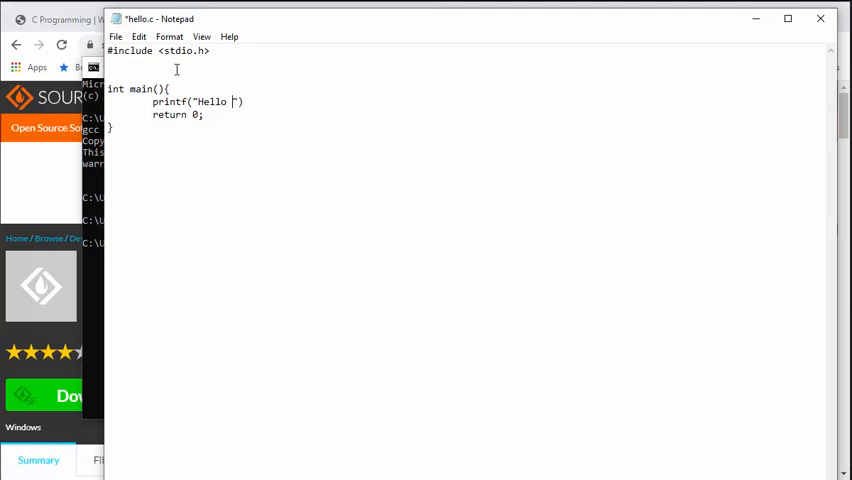
{"action": "type", "text": "World\");"}
{"action": "left_click", "coordinate": [422, 242]}
{"action": "type", "text": "g"}
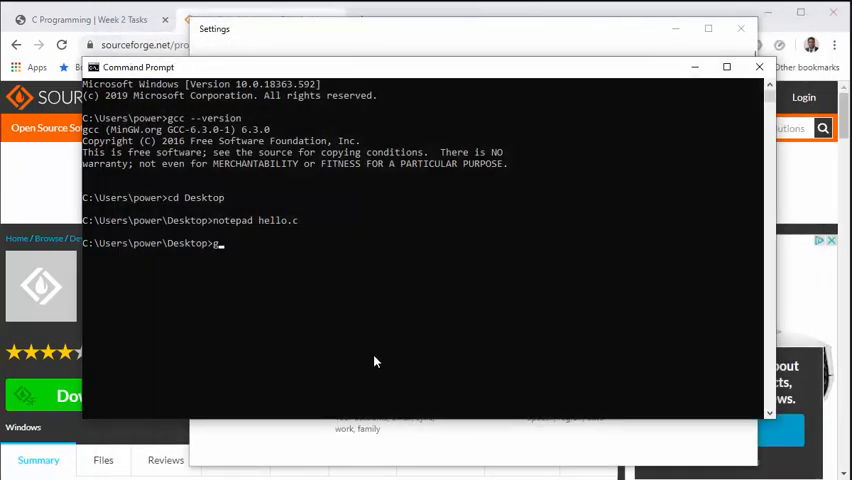
- List the Desktop folder with dir and select hello.c in the listing
{"action": "type", "text": "cc"}
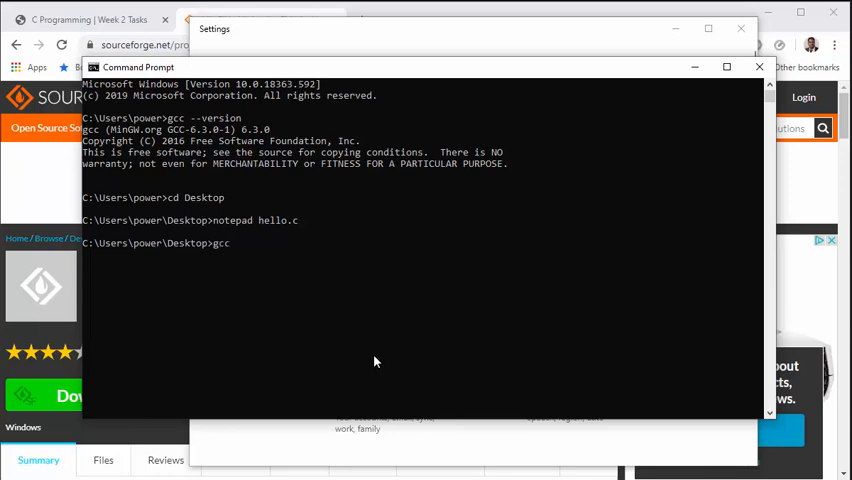
{"action": "type", "text": "hello.c"}
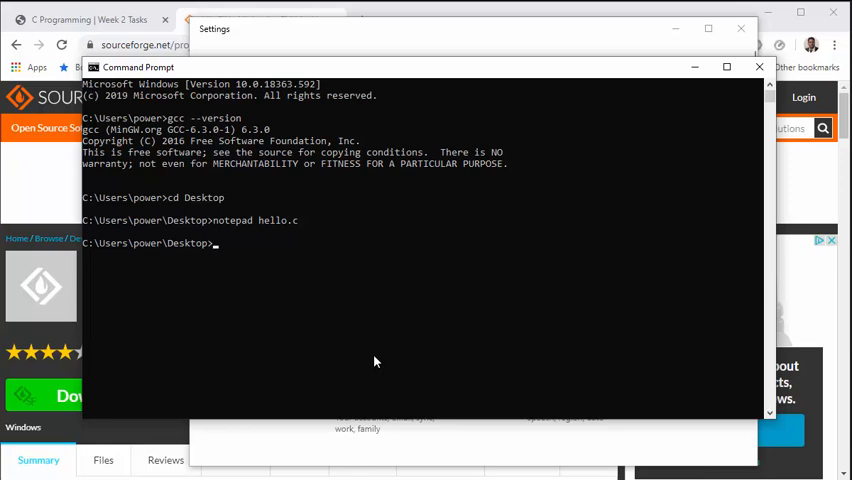
{"action": "type", "text": "dir"}
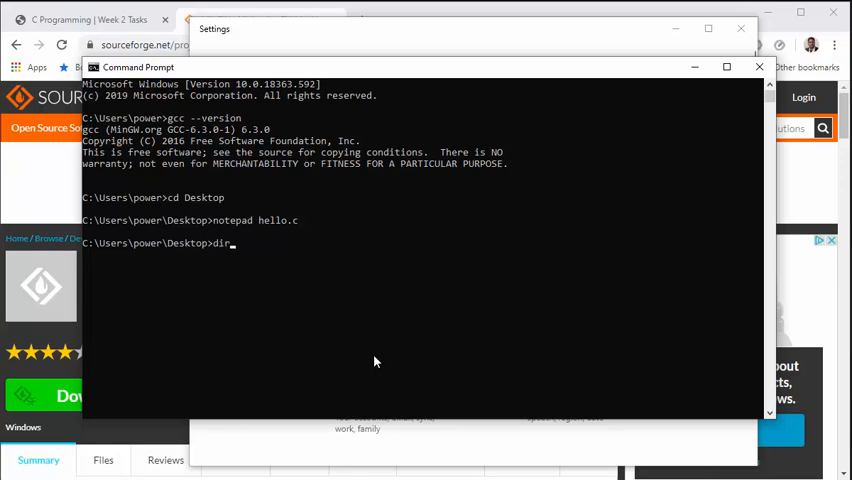
{"action": "key", "text": "Return"}
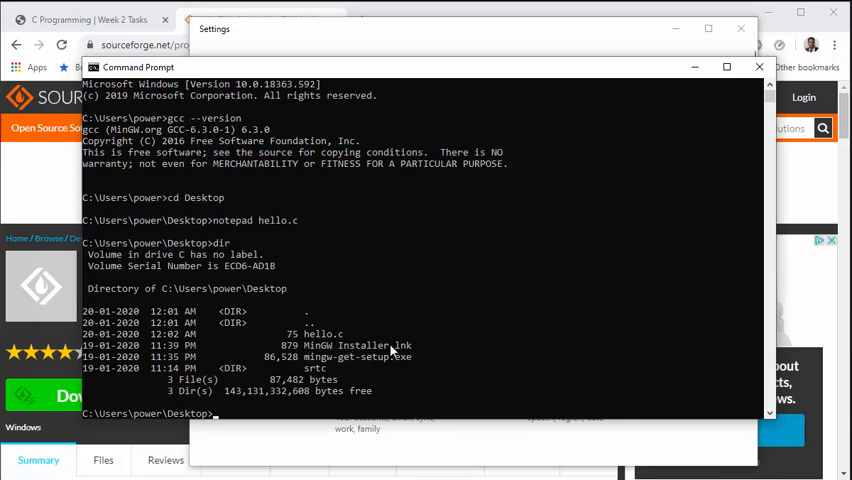
{"action": "mouse_move", "coordinate": [334, 354]}
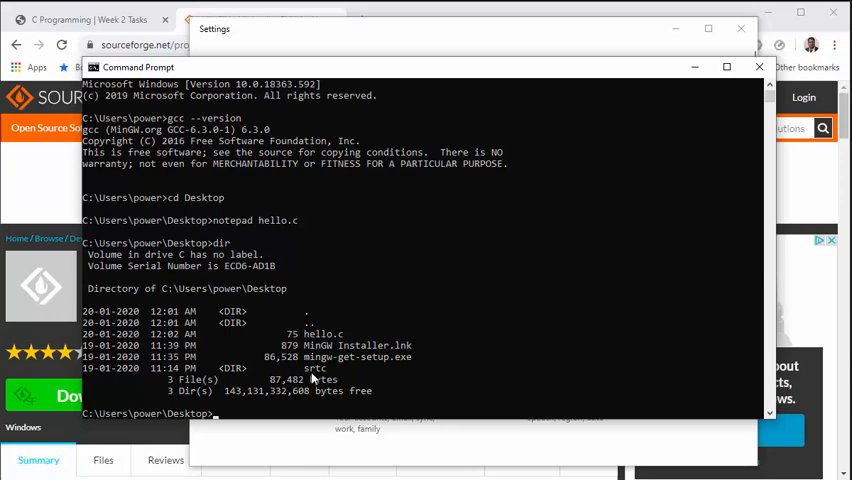
{"action": "left_click", "coordinate": [312, 332]}
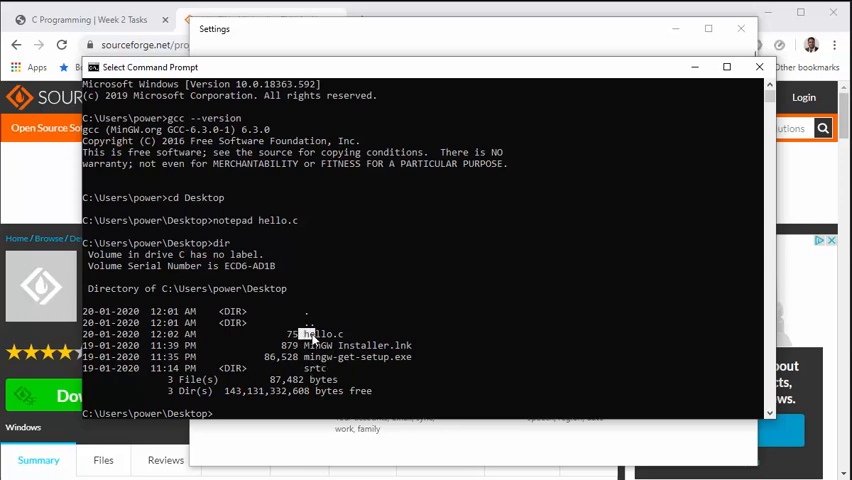
{"action": "double_click", "coordinate": [320, 332]}
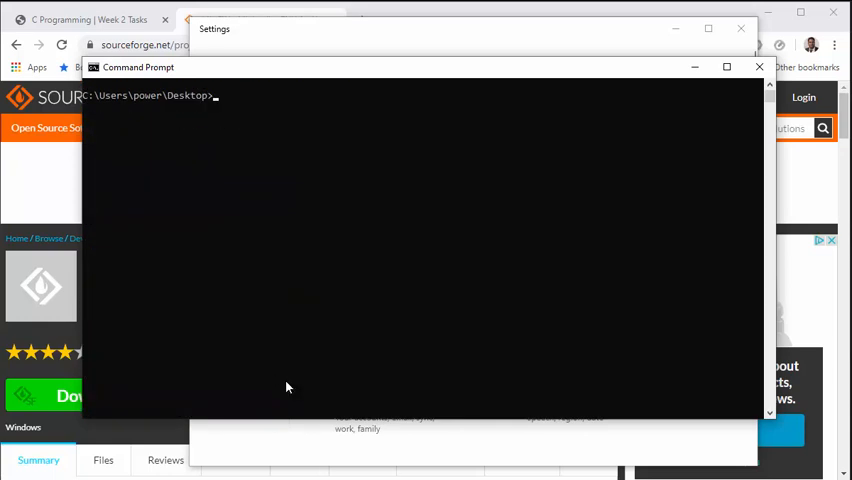
- Compile with gcc hello.c into the default a.exe and list the Desktop folder
{"action": "type", "text": "g"}
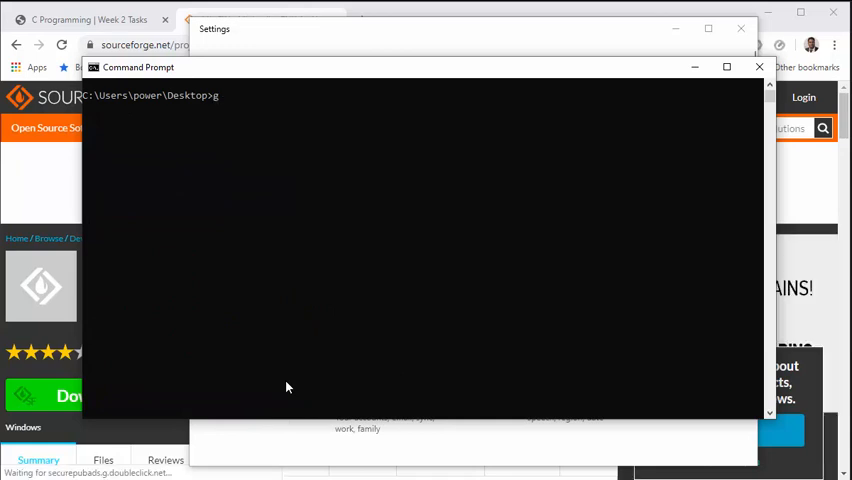
{"action": "type", "text": "cc"}
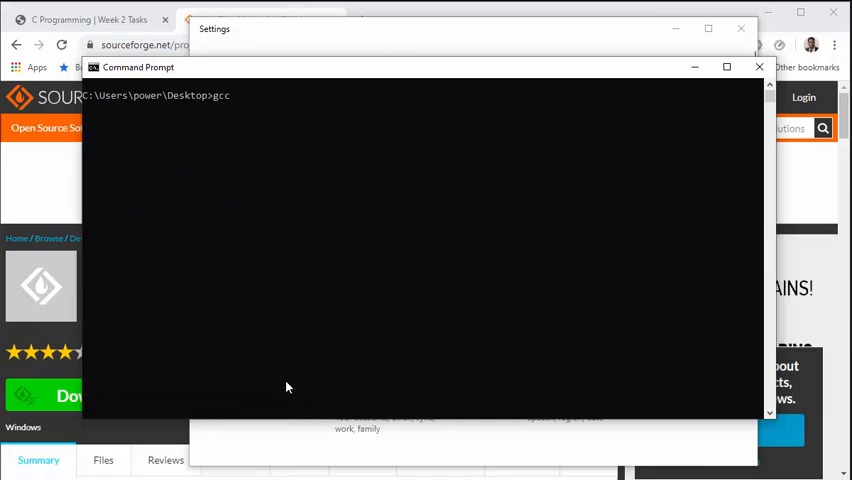
{"action": "type", "text": "he"}
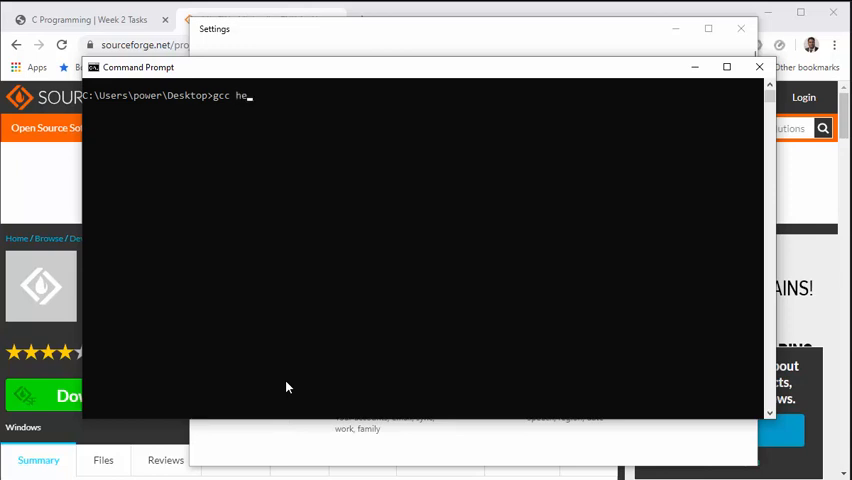
{"action": "type", "text": "llo.c"}
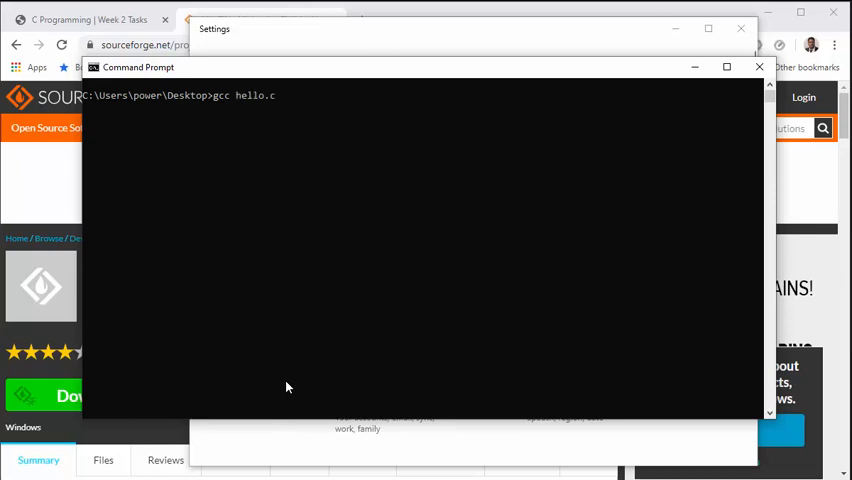
{"action": "key", "text": "Return"}
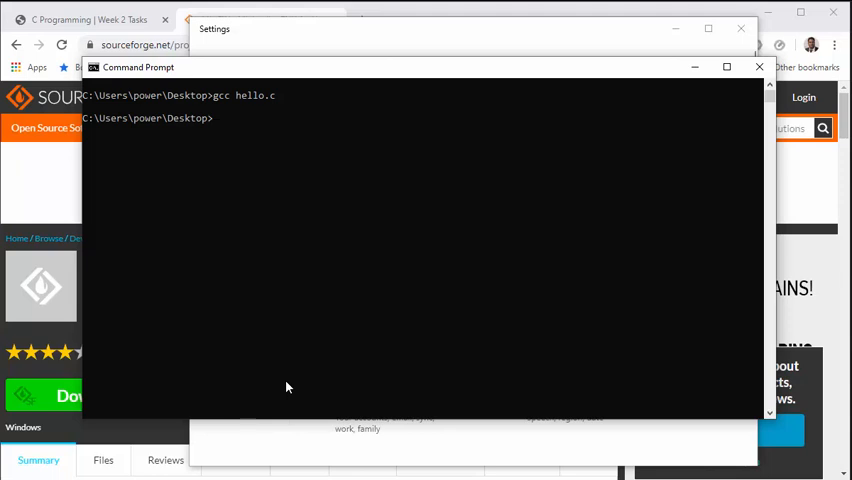
{"action": "type", "text": "dir"}
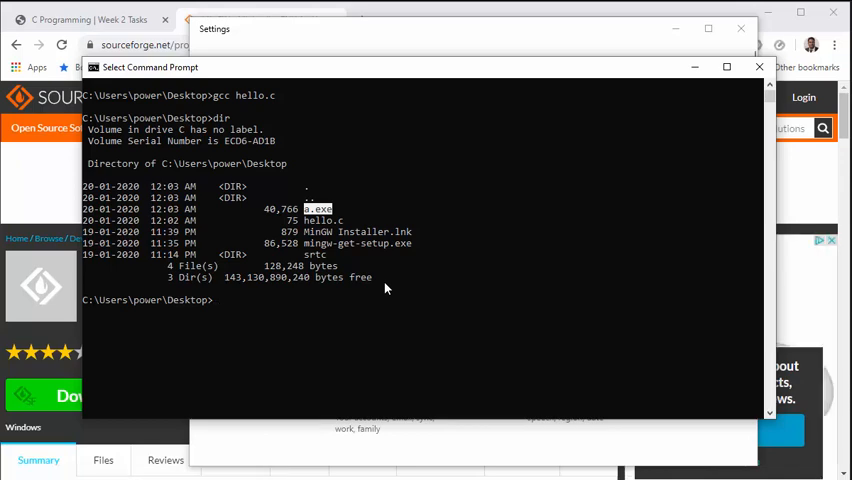
- Run a.exe to print Hello World, then begin a new gcc hello.c command
{"action": "type", "text": "a.exe"}
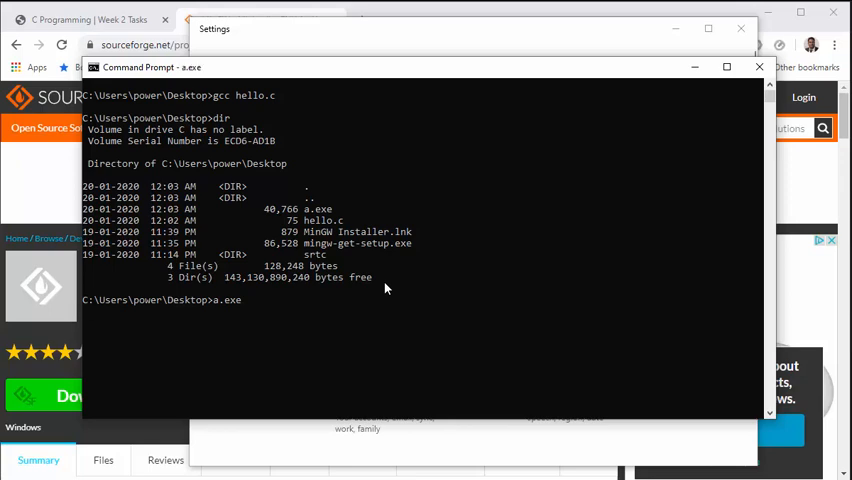
{"action": "key", "text": "Return"}
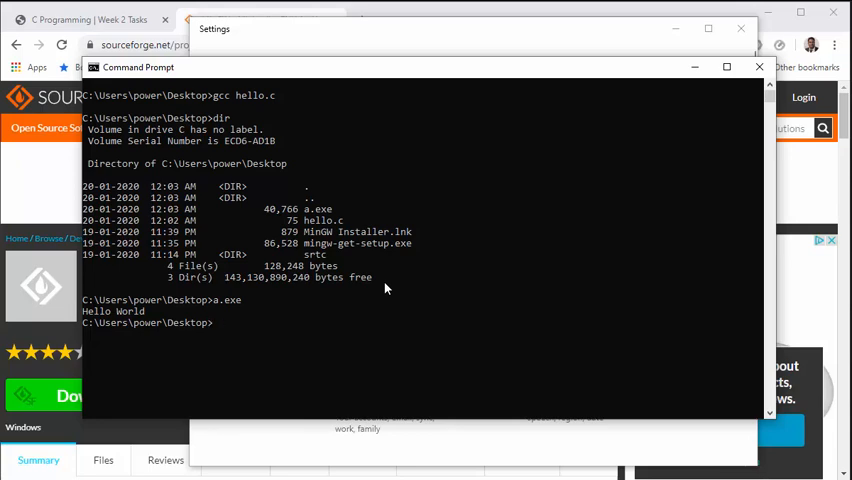
{"action": "type", "text": "a.exe"}
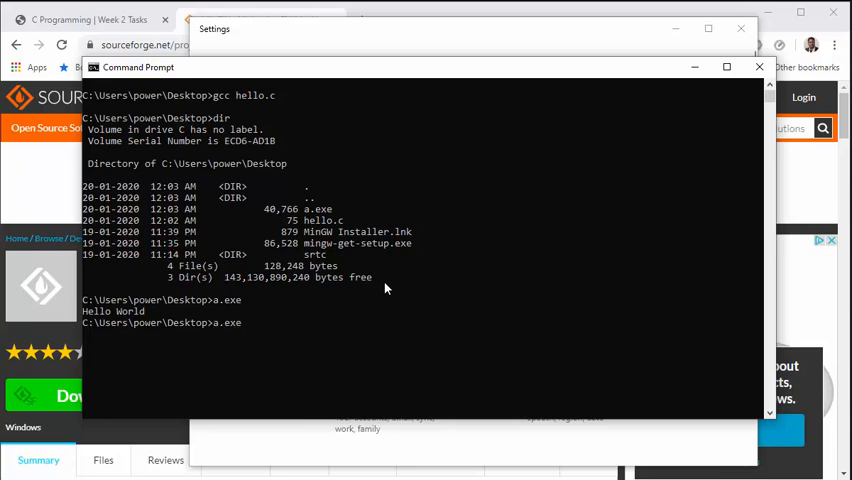
{"action": "type", "text": "gcc hello.c"}
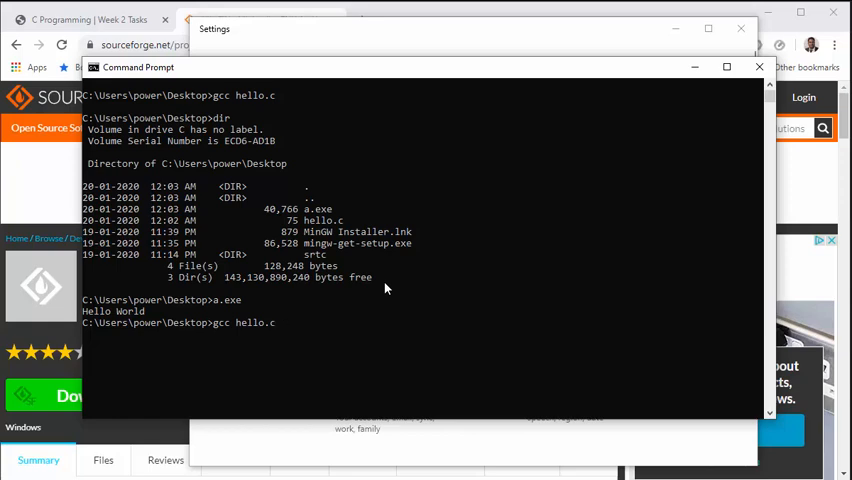
- Compile hello.c into hello.exe using gcc -o hello.exe
{"action": "type", "text": "-o"}
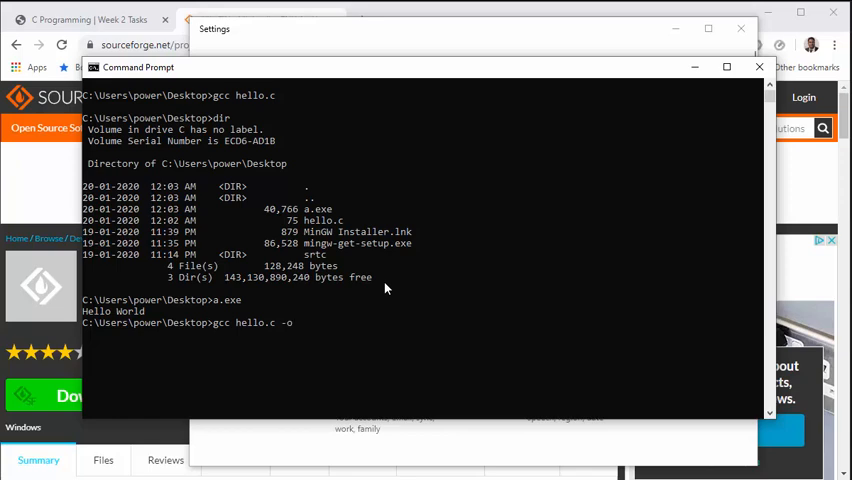
{"action": "type", "text": "hel"}
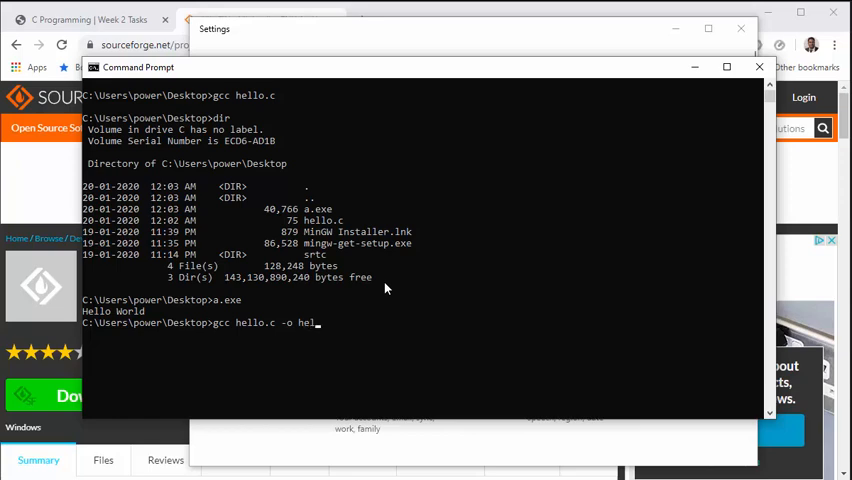
{"action": "type", "text": "lo.exe"}
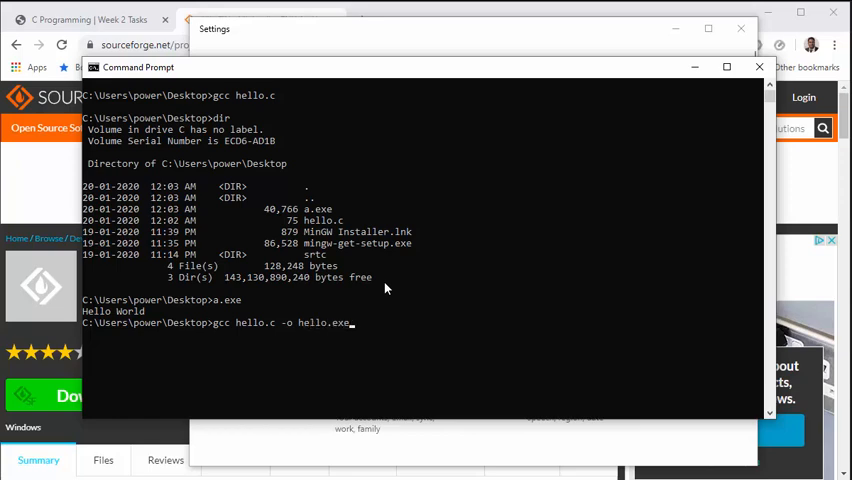
{"action": "key", "text": "Return"}
{"action": "type", "text": "dir"}
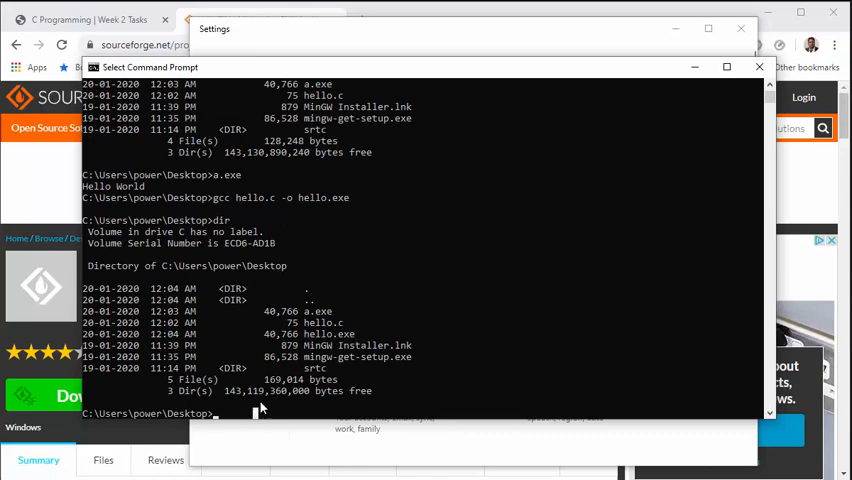
- Run hello.exe to print Hello World and retype the -o compile command
{"action": "type", "text": "hello.exe"}
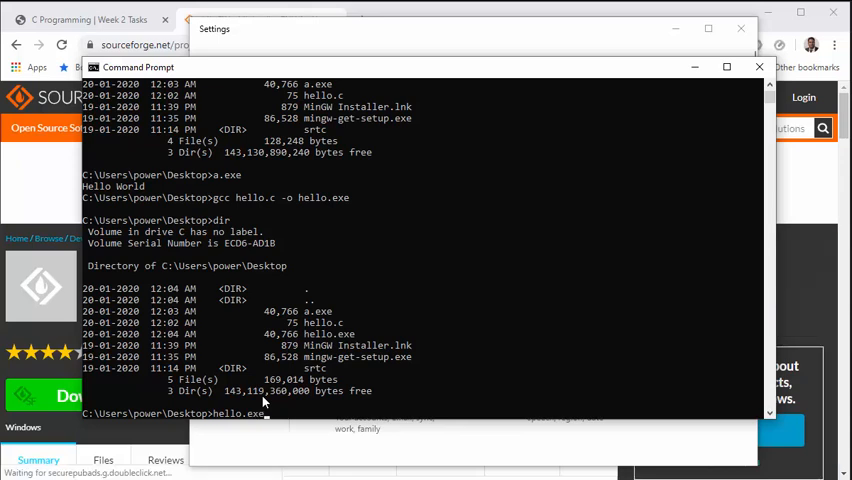
{"action": "key", "text": "Return"}
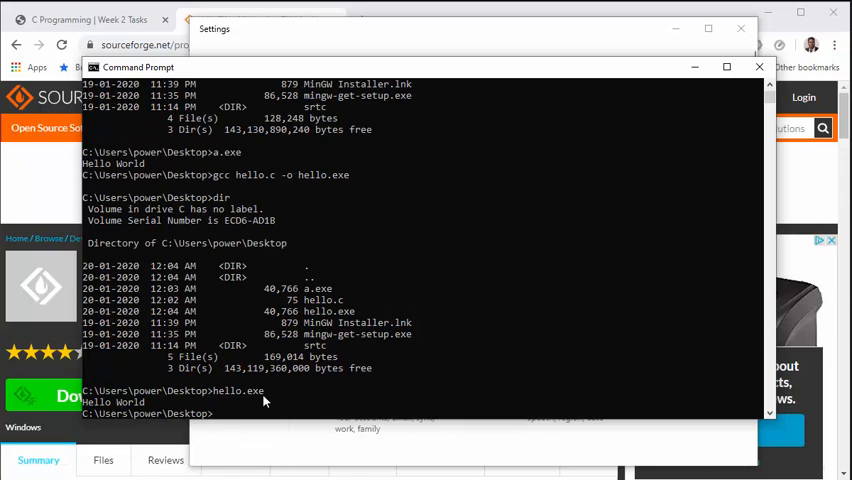
{"action": "type", "text": "gcc hello.c -o hello.exe"}
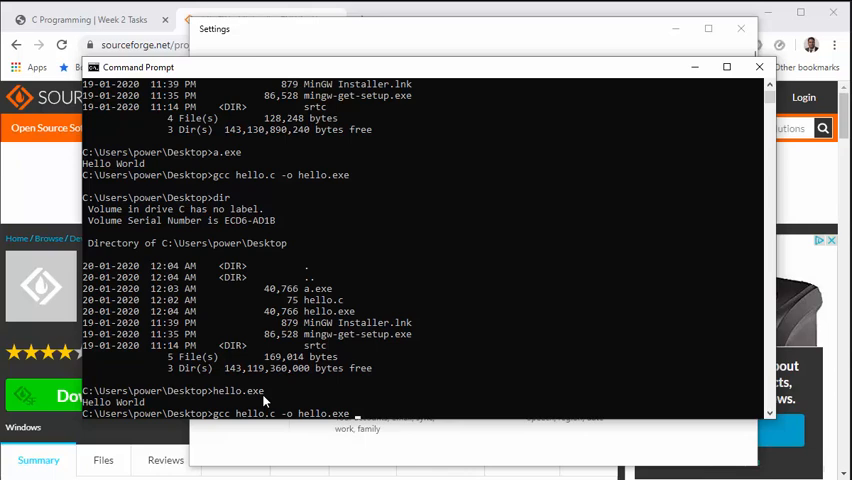
- Recompile hello.c into hello.exe with the -ansi flag, no diagnostics reported
{"action": "type", "text": "-ansi"}
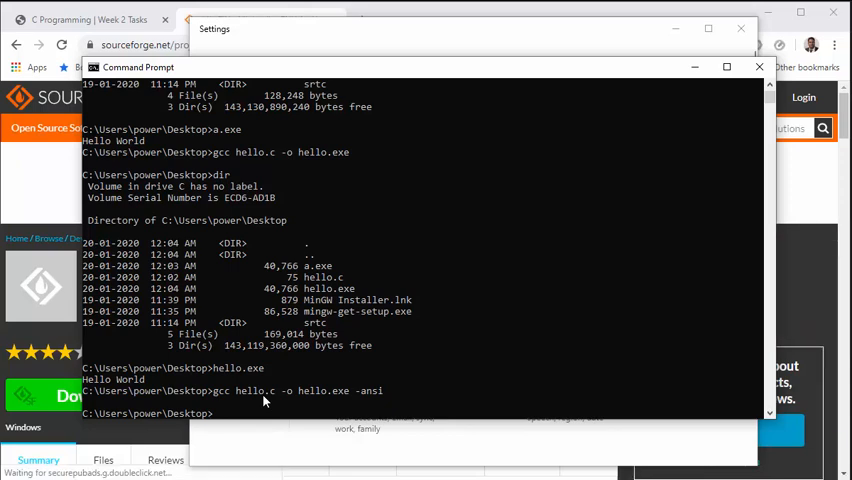
{"action": "type", "text": "hello.exe"}
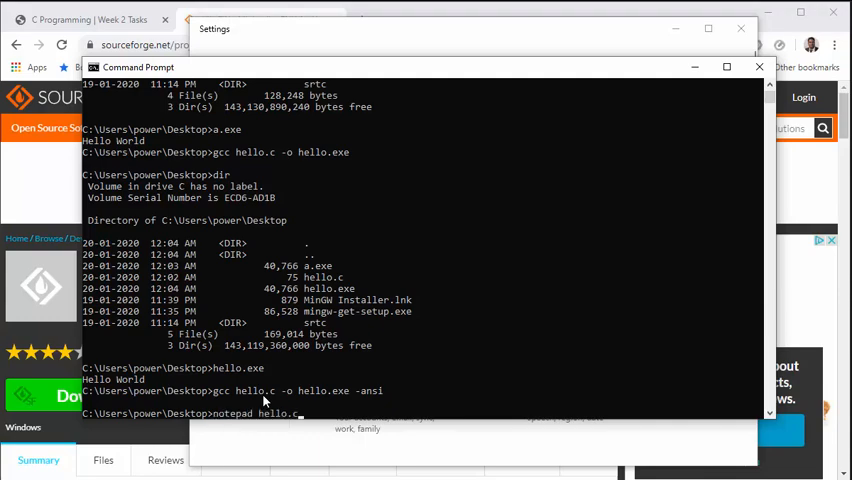
- Reopen hello.c in Notepad, add a // comment line above main, and close the editor
{"action": "key", "text": "Return"}
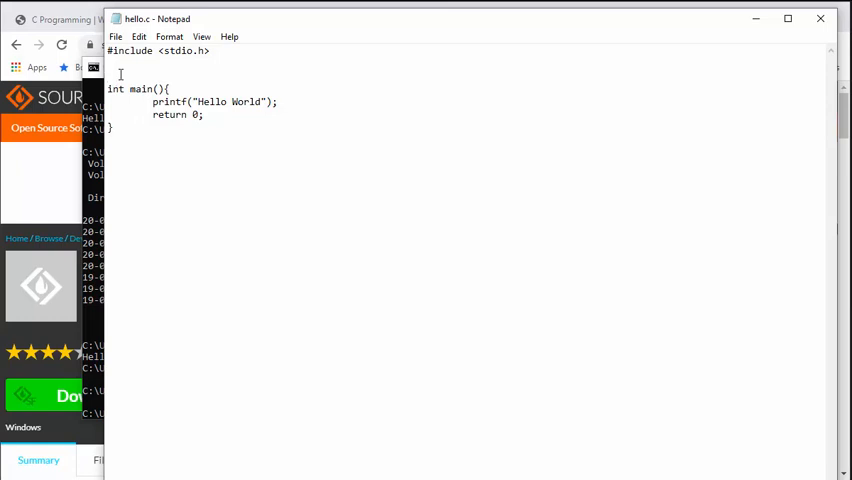
{"action": "type", "text": "//"}
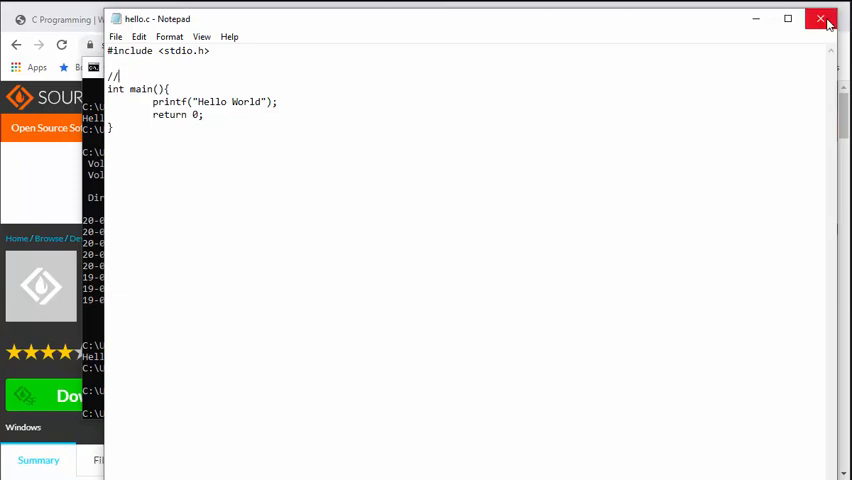
{"action": "left_click", "coordinate": [820, 20]}
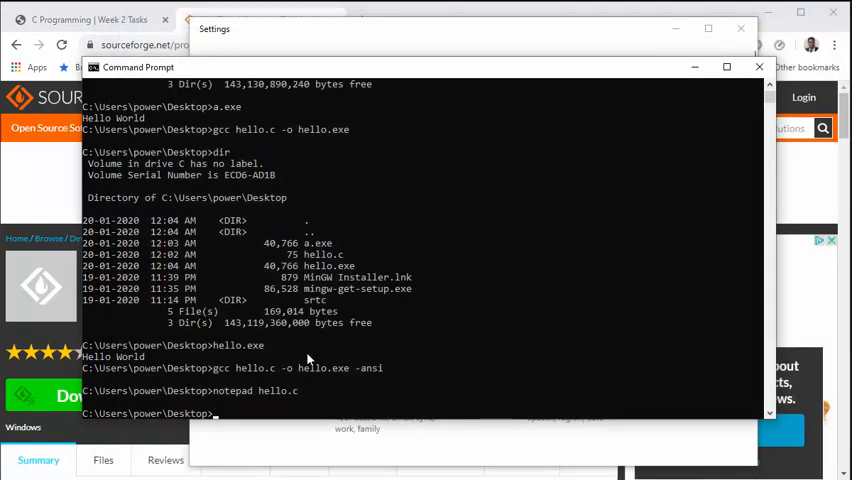
- Recompile hello.c -o hello.exe with -ansi, flagging the // comment as invalid C90, then add -Wall
{"action": "type", "text": "cd Desktop"}
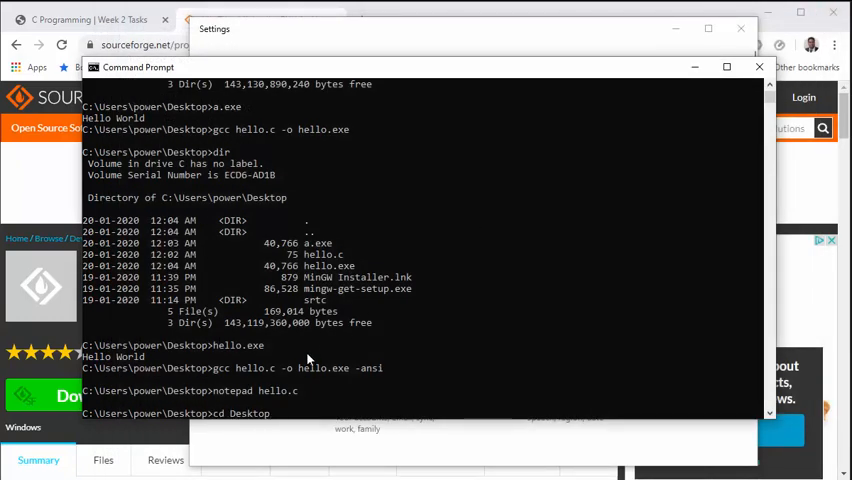
{"action": "type", "text": "dir"}
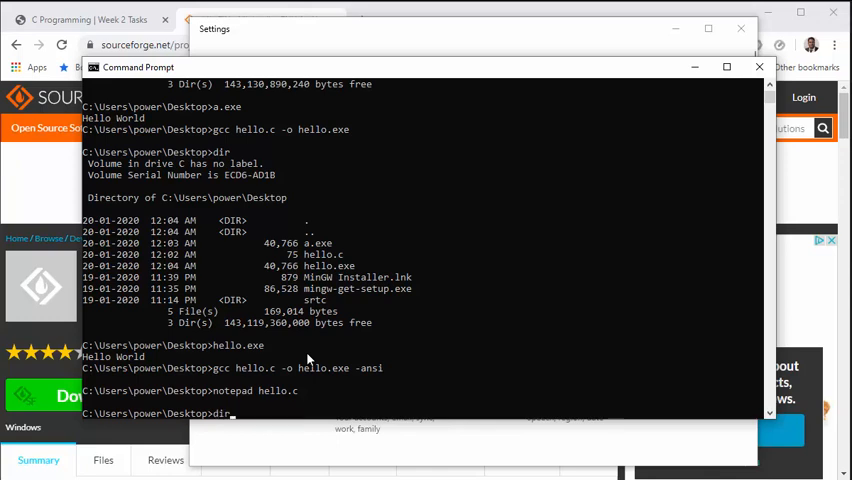
{"action": "type", "text": "gcc hello.c -o hello.exe"}
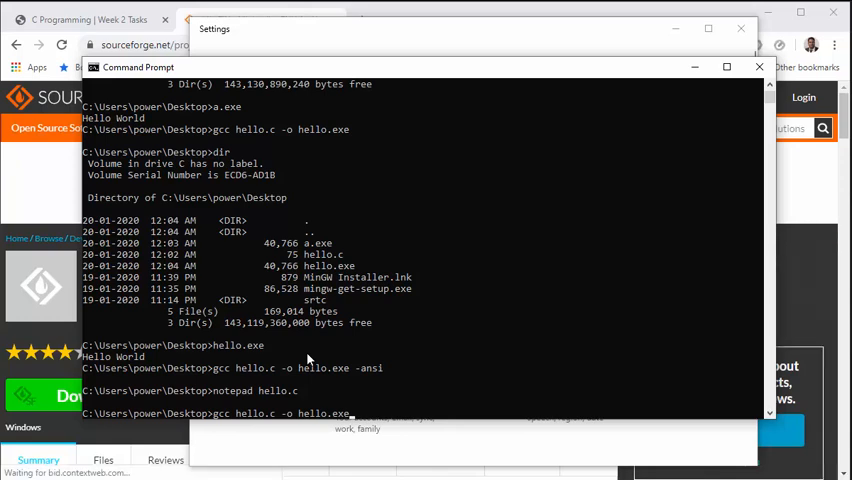
{"action": "key", "text": "Return"}
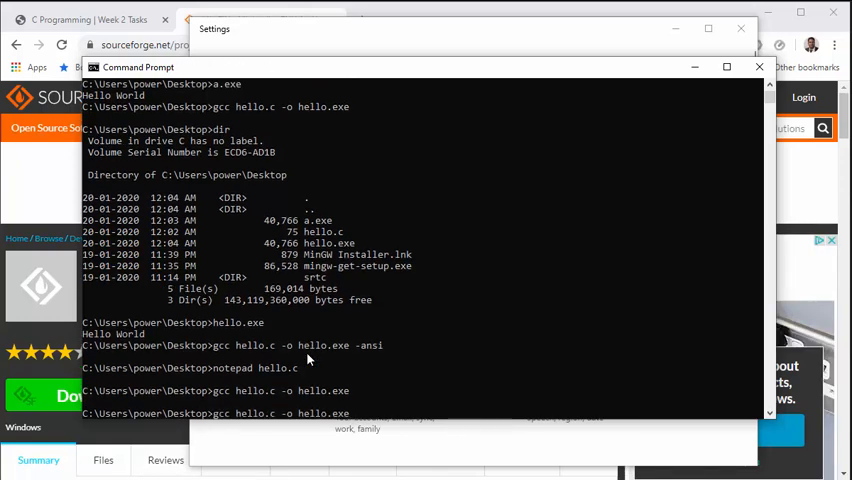
{"action": "type", "text": "-ansi"}
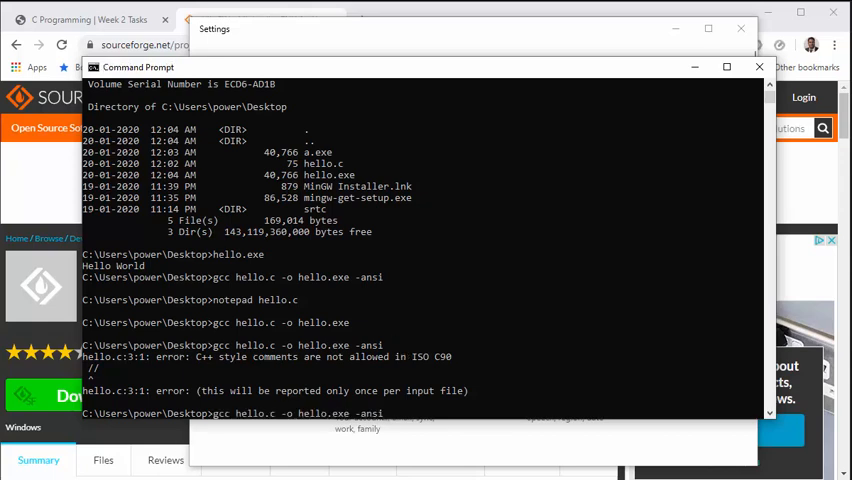
{"action": "type", "text": "-Wall"}
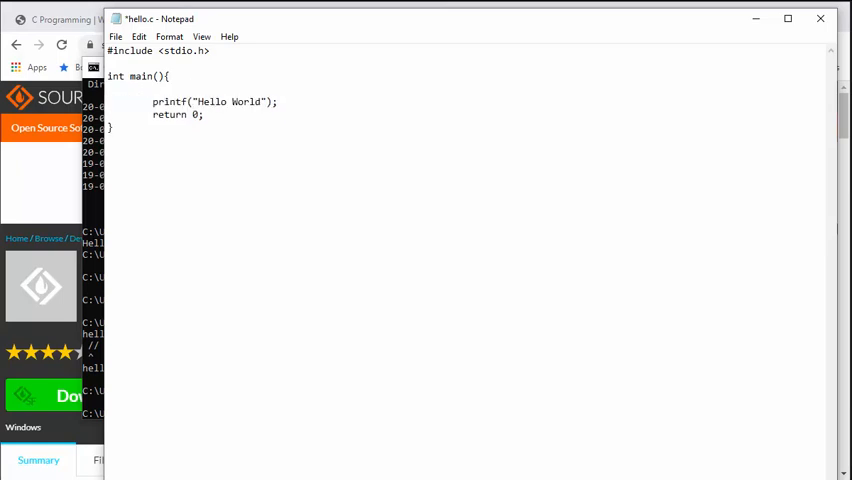
- Declare int a = 10; at the top of main in hello.c and save the file
{"action": "type", "text": "int"}
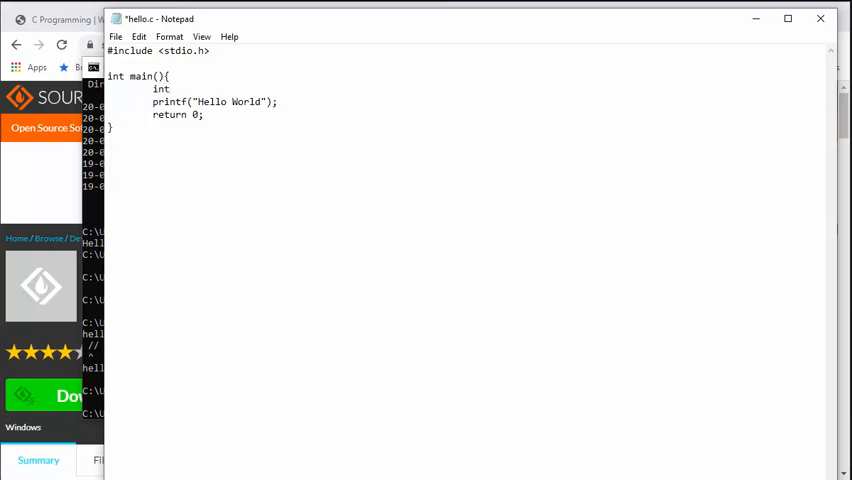
{"action": "type", "text": "a = 10;"}
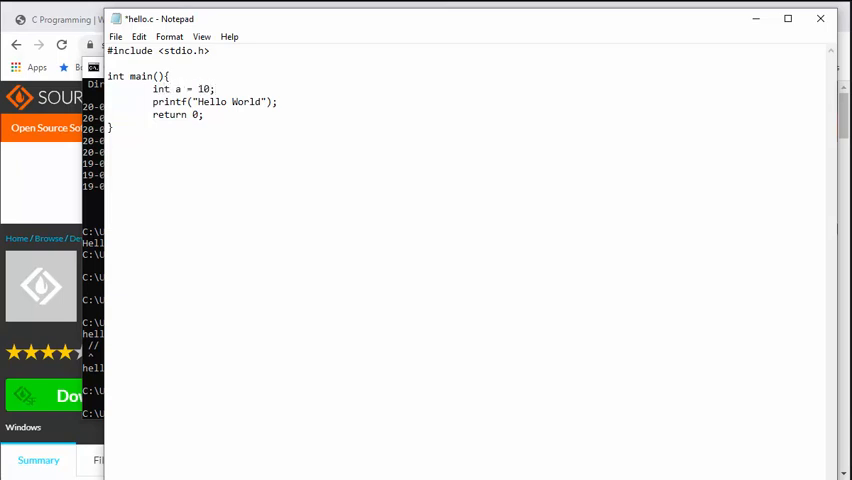
{"action": "left_click", "coordinate": [176, 88]}
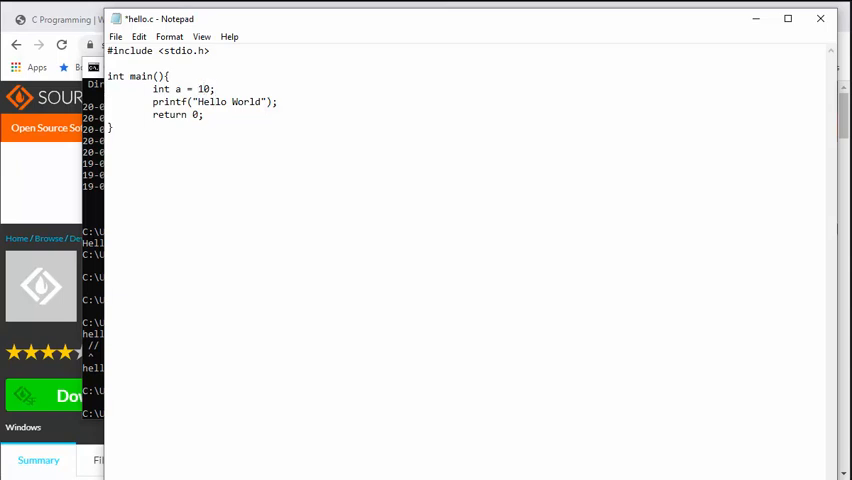
{"action": "key", "text": "ctrl+s"}
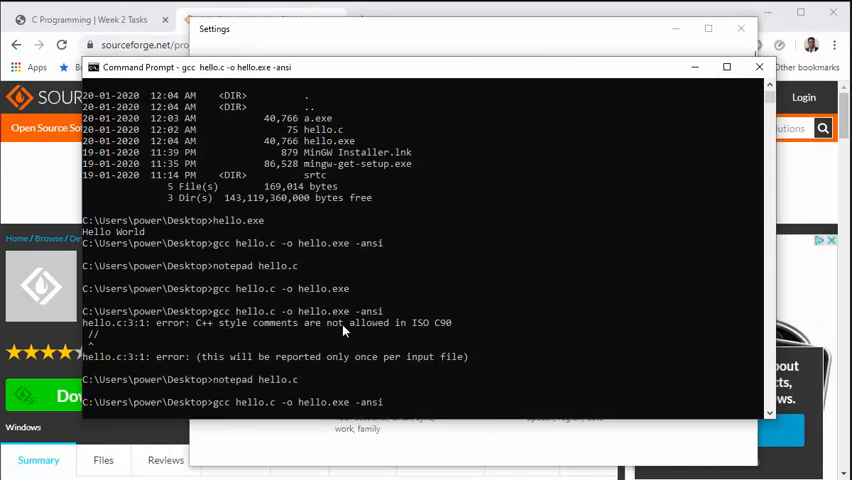
- Compile hello.c -o hello.exe with -ansi -Wall, reporting unused variable 'a'
{"action": "key", "text": "Return"}
{"action": "type", "text": "gcc hello.c -o hello.exe -ansi"}
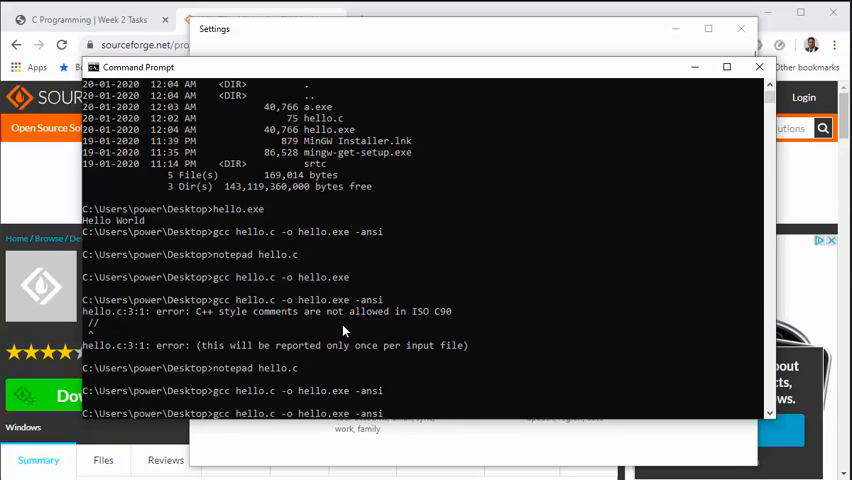
{"action": "type", "text": "-Wall"}
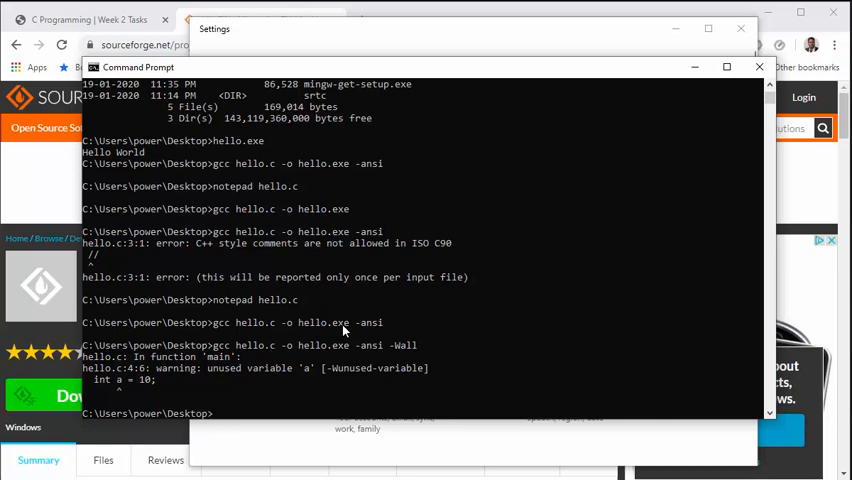
- Compile again with -ansi -Wall -pedantic-errors, still warning that 'a' is unused
{"action": "type", "text": "gcc hello.c -o hello.exe -ansi -Wall -"}
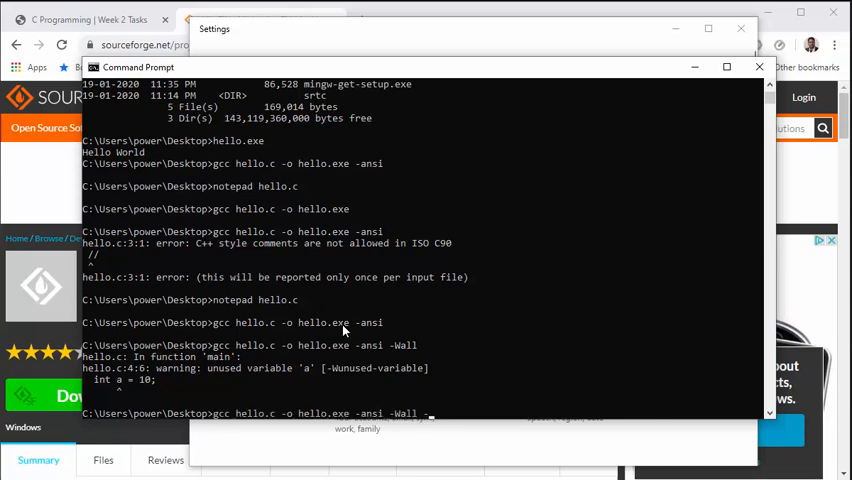
{"action": "type", "text": "pe"}
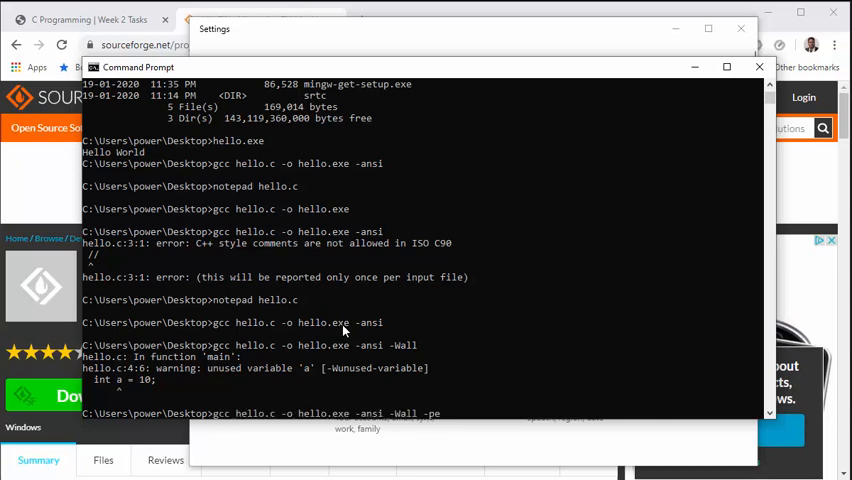
{"action": "type", "text": "dantic-errors"}
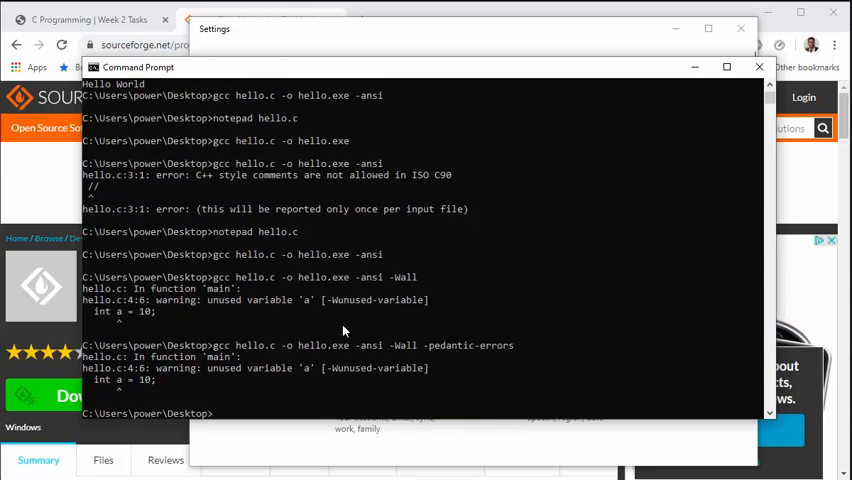
{"action": "type", "text": "gcc hello.c -o hello.exe -ansi"}
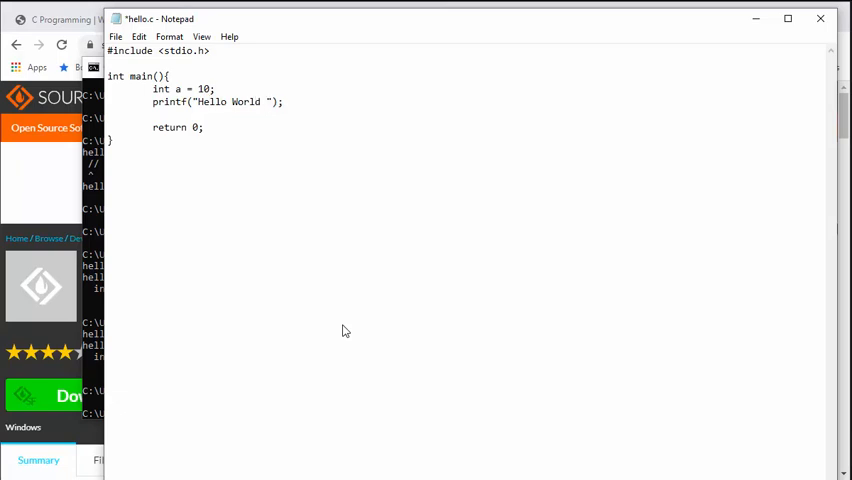
- Edit hello.c so printf outputs "Hello World %d", a and add int x = 5; on the following line
{"action": "type", "text": "%d"}
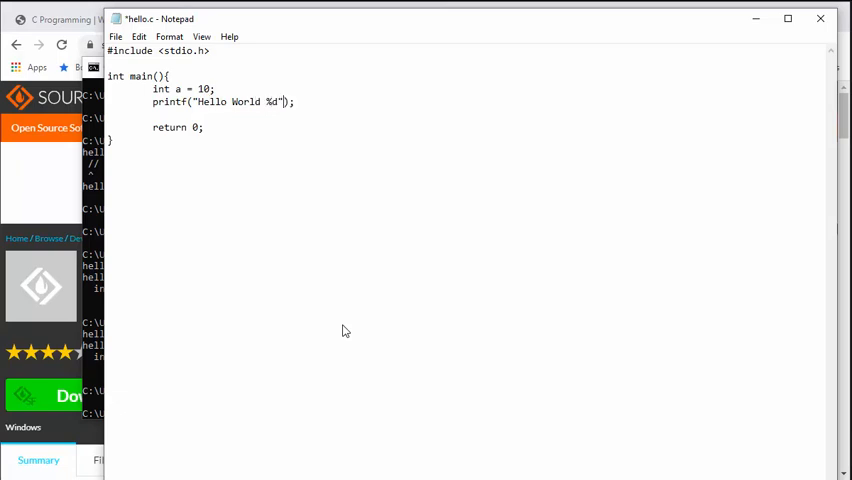
{"action": "type", "text": ",a"}
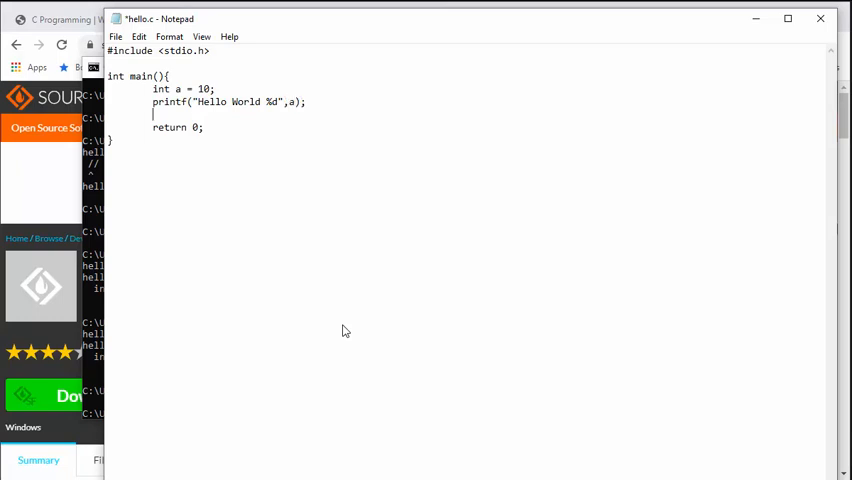
{"action": "type", "text": "int"}
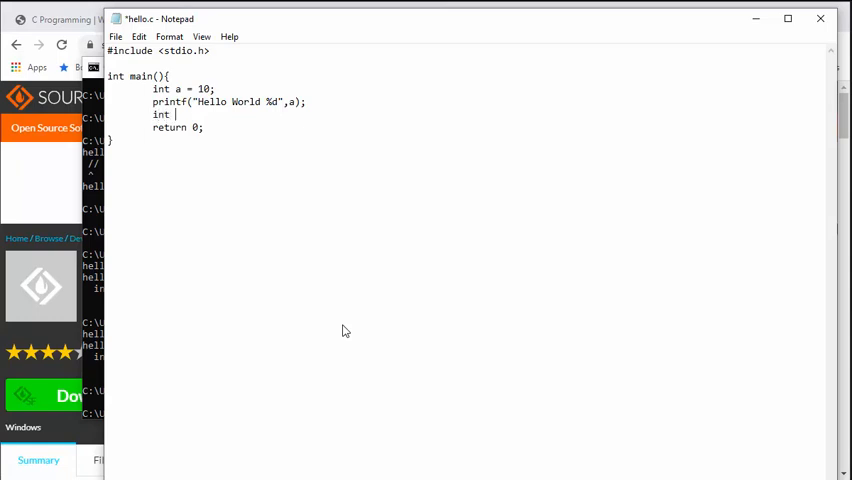
{"action": "type", "text": "d"}
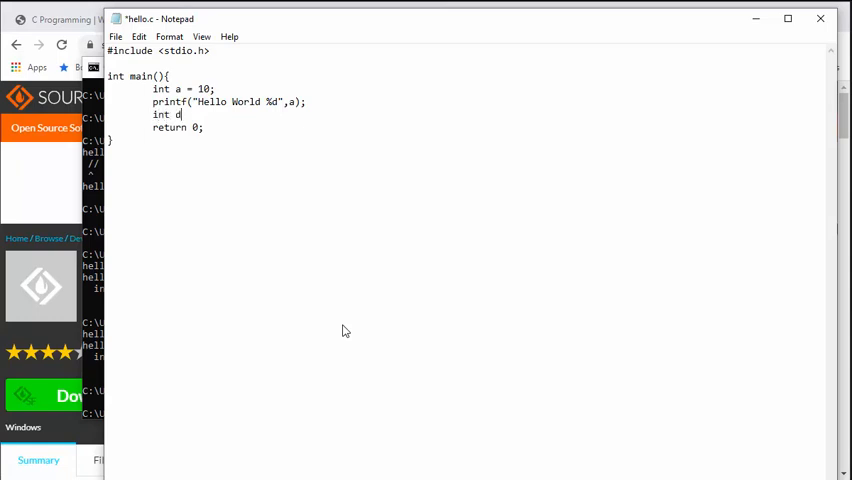
{"action": "type", "text": "x ="}
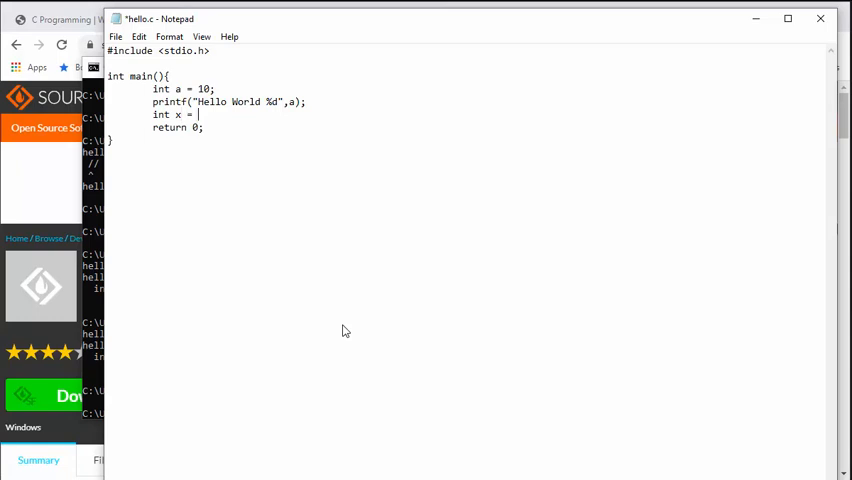
{"action": "type", "text": "5;"}
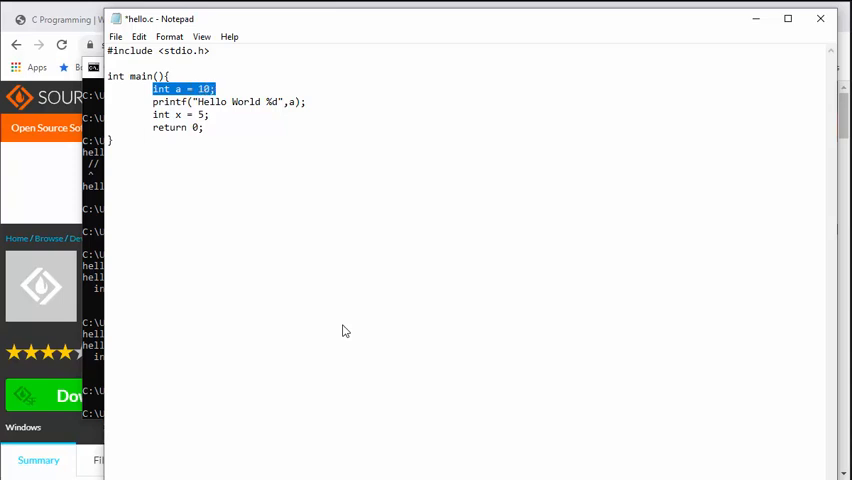
{"action": "double_click", "coordinate": [200, 114]}
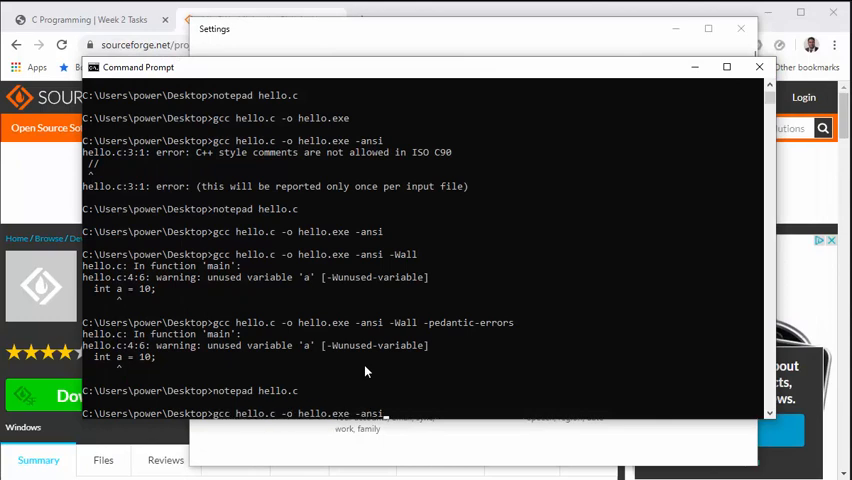
- Recompile hello.c with gcc -ansi -Wall to get the unused variable 'x' warning
{"action": "type", "text": "-Wall"}
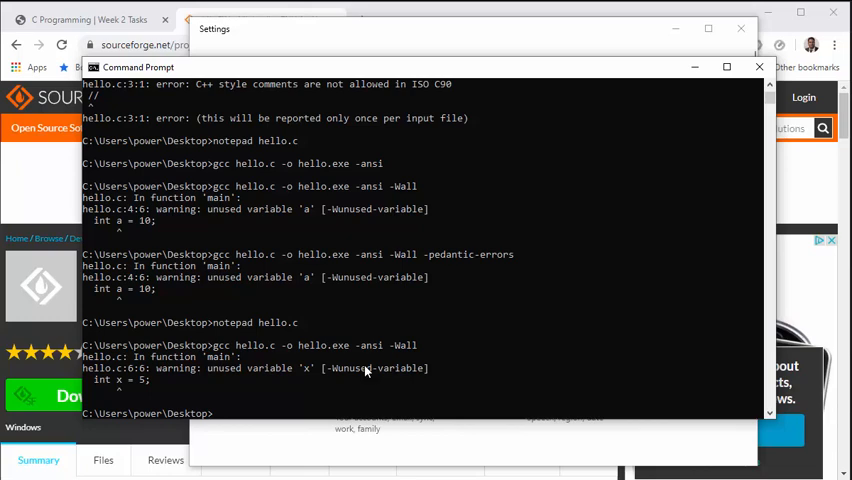
{"action": "type", "text": "gcc hello.c -o hello.exe -ansi -Wal"}
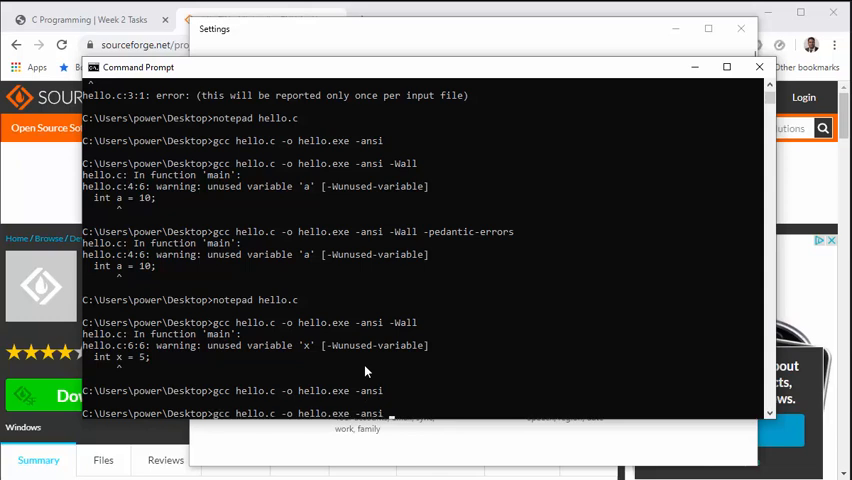
{"action": "type", "text": "-pedantic-errors"}
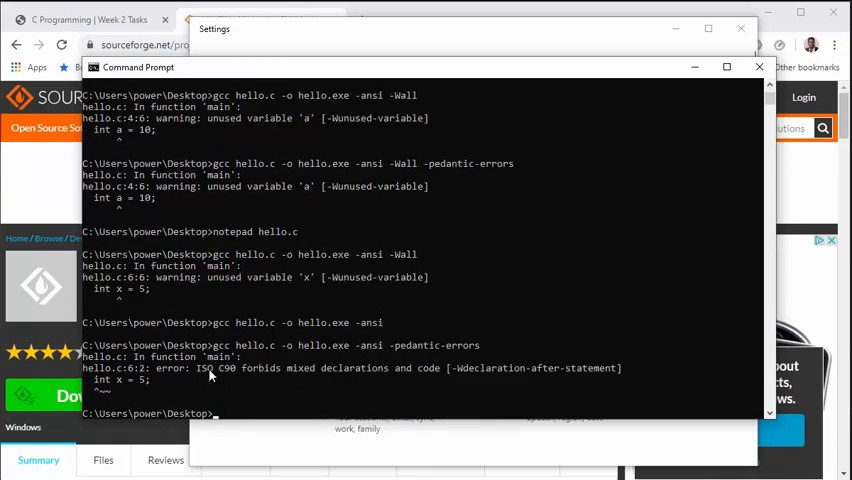
{"action": "mouse_move", "coordinate": [284, 376]}
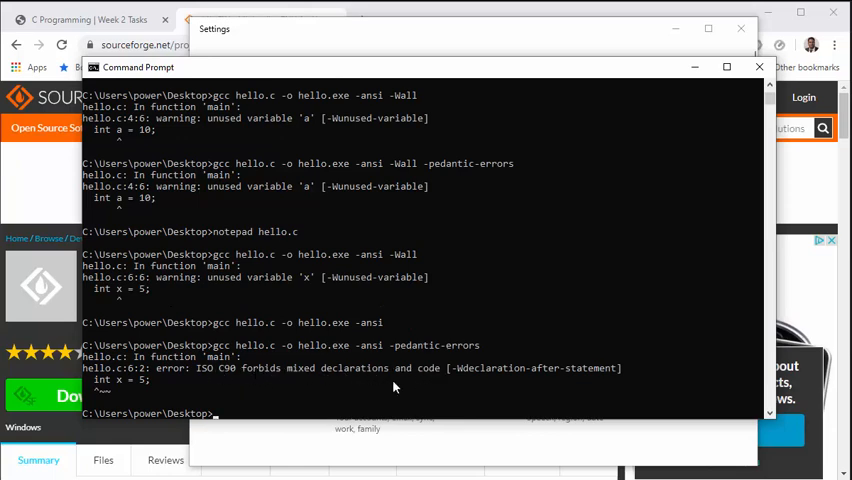
{"action": "mouse_move", "coordinate": [152, 390]}
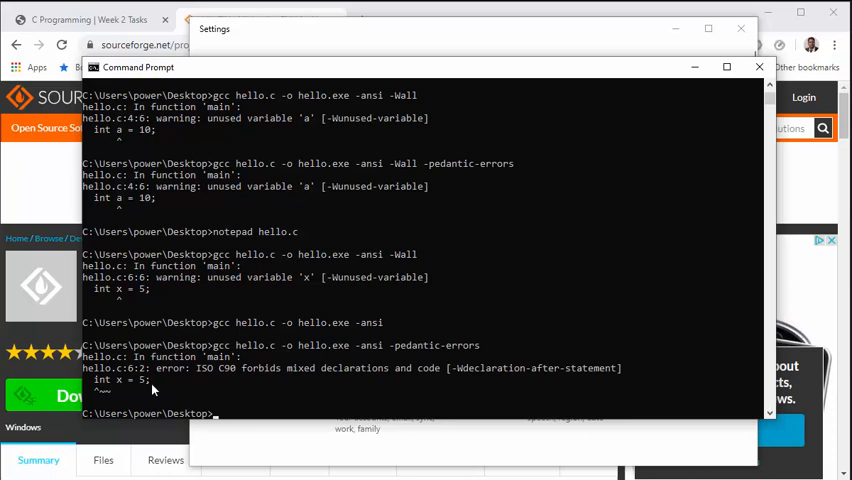
{"action": "mouse_move", "coordinate": [264, 310]}
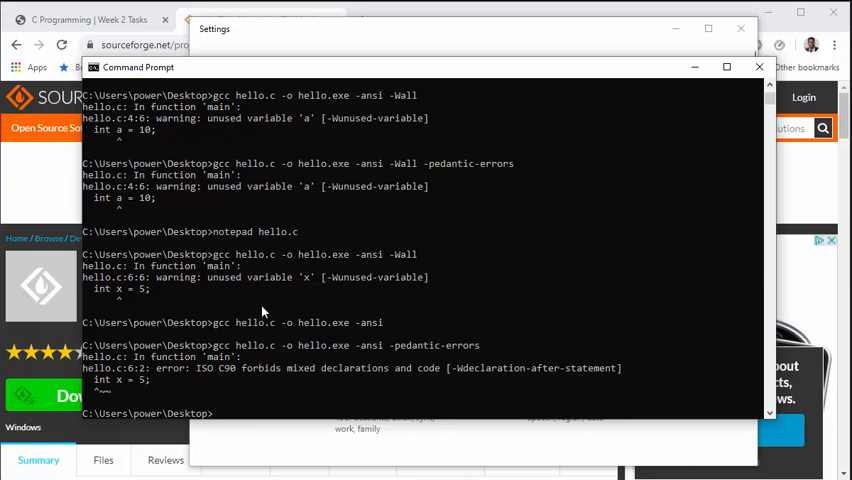
- Recompile with -ansi -pedantic-errors to hit the mixed-declarations error, then begin adding -Wall
{"action": "type", "text": "gcc hello.c -o hello.exe -ansi -pedantic-errors"}
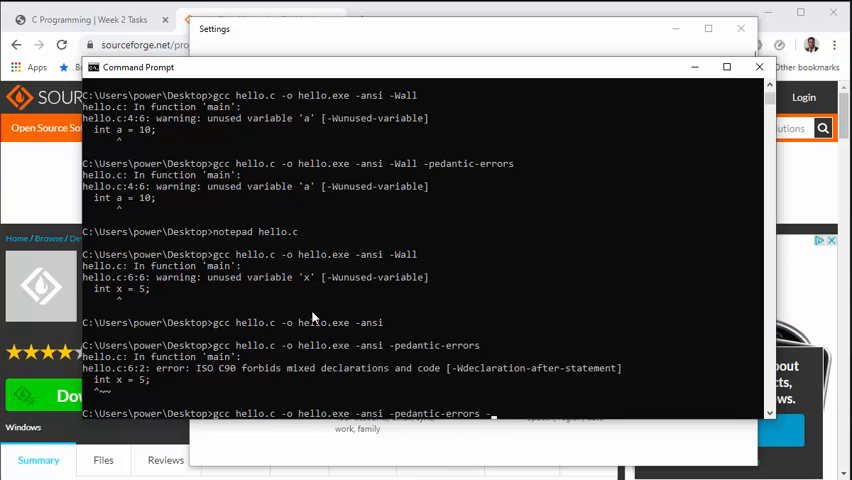
{"action": "type", "text": "-Wall"}
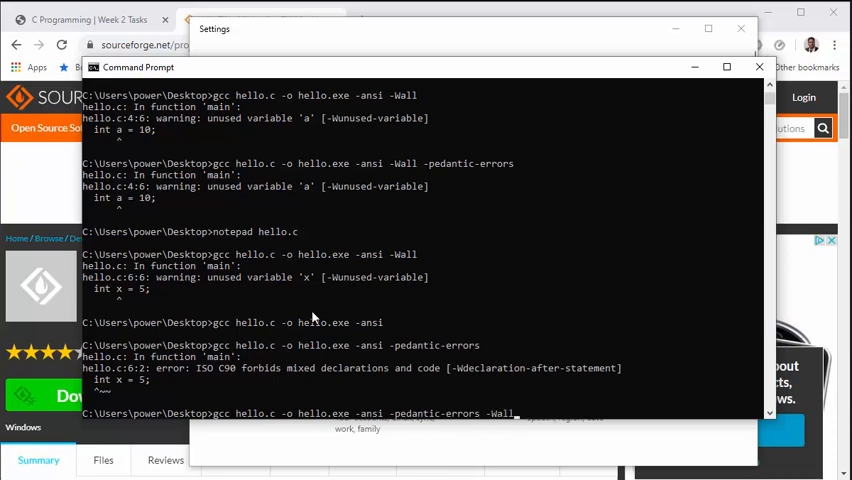